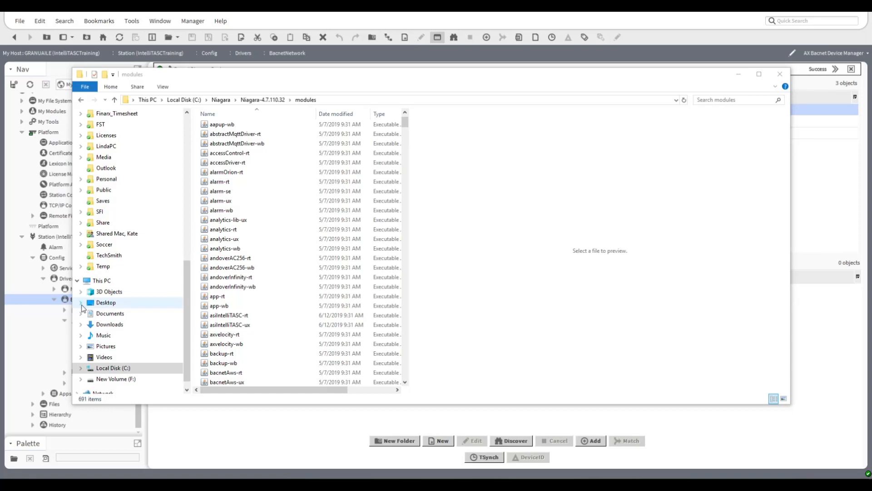
Locate and select the asiIntelliTASC-ux and -rt module files in the Niagara modules folder.
left_click(228, 316)
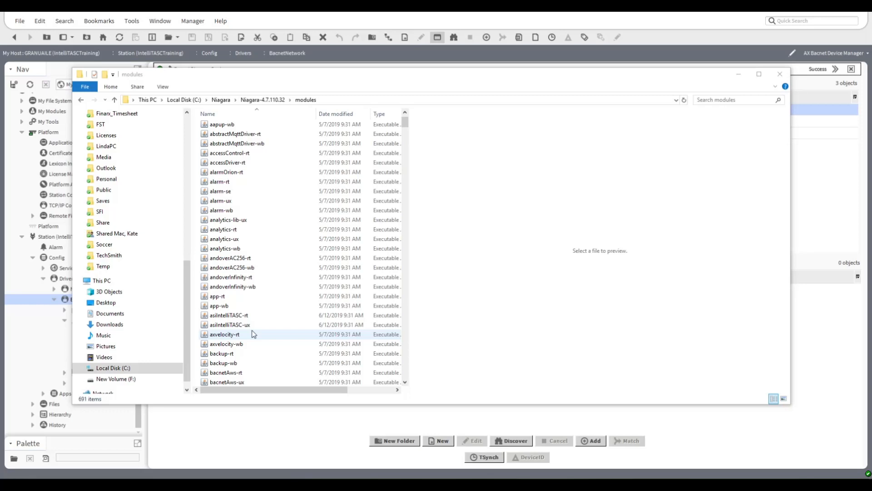
left_click(228, 315)
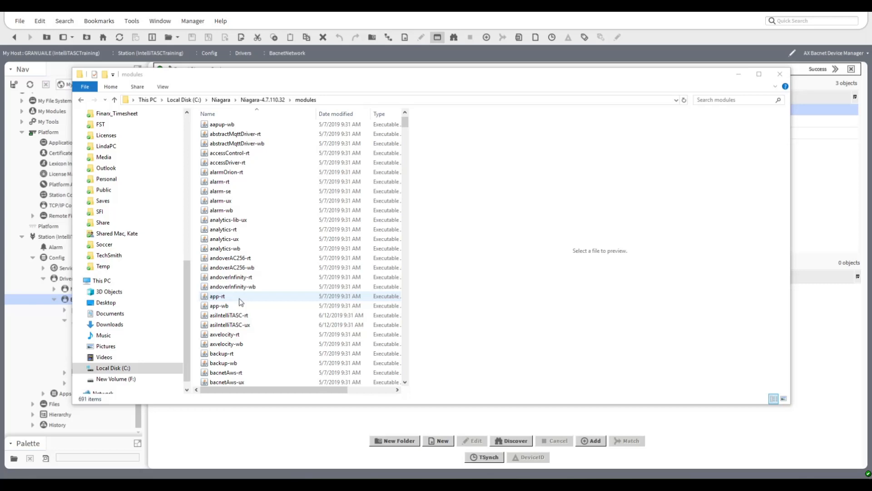
left_click(228, 315)
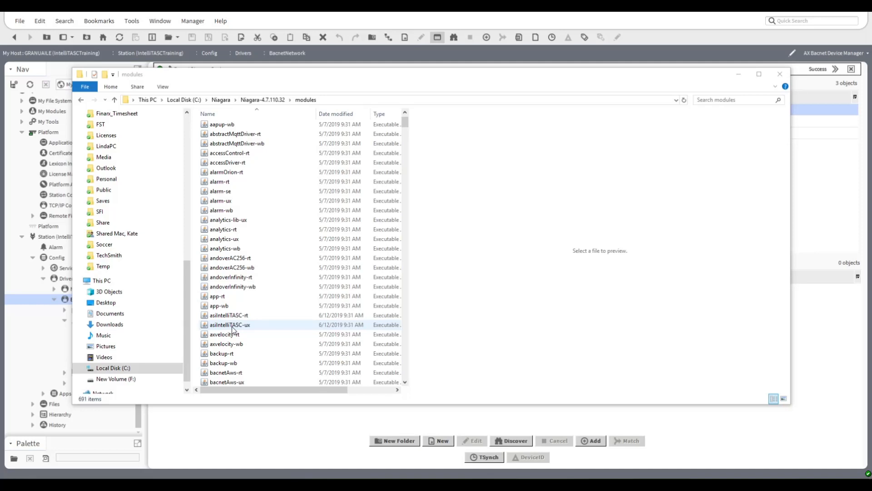
left_click(228, 315)
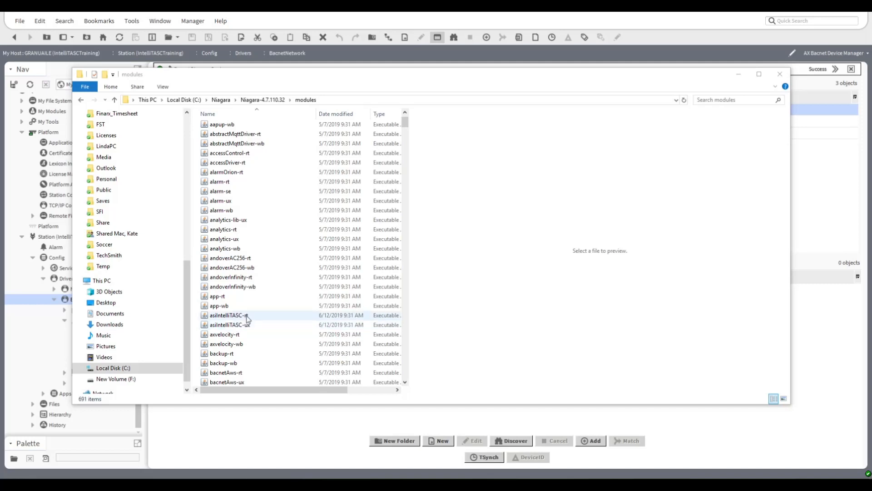
left_click(229, 325)
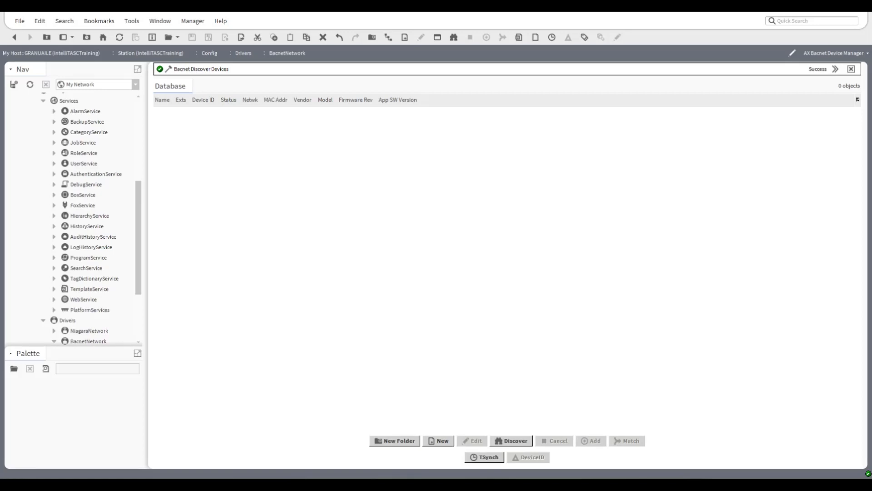
mouse_move(25, 274)
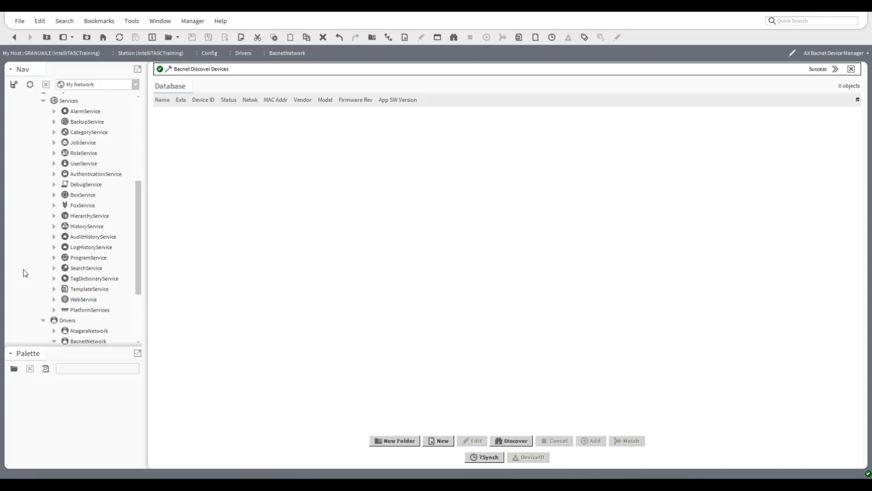
mouse_move(29, 304)
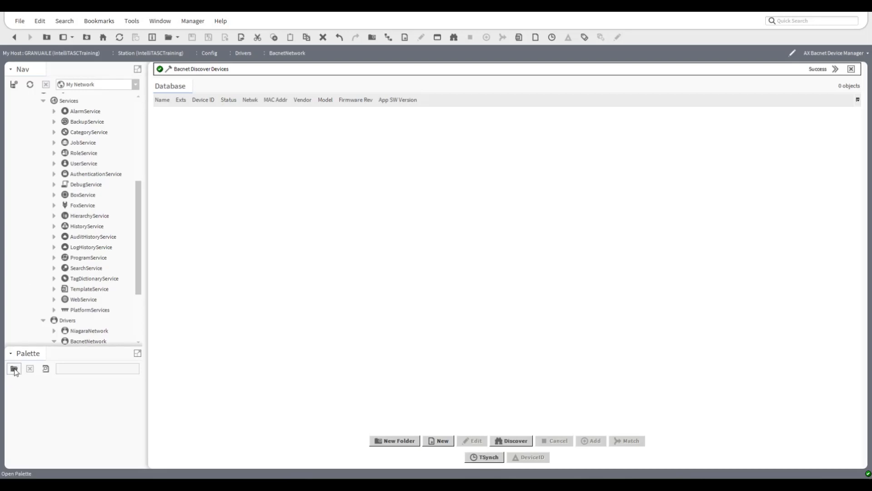
Bring up the asiIntelliTASC palette in the Palette side bar.
left_click(13, 369)
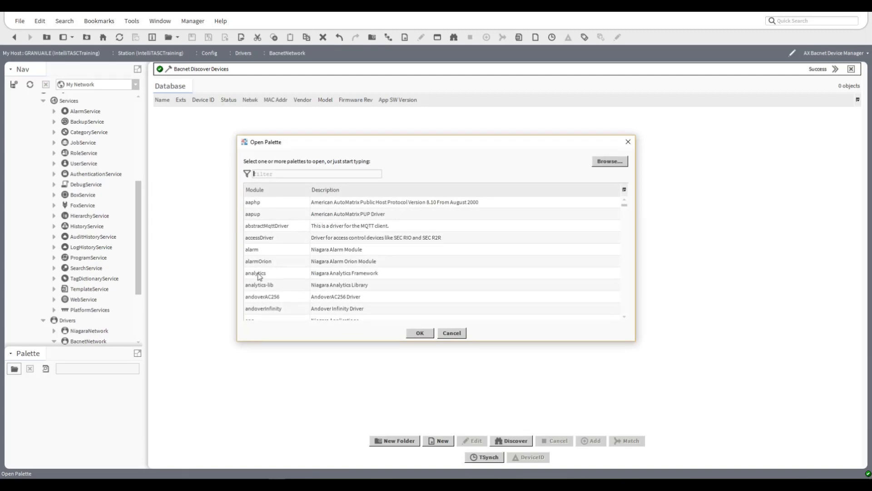
left_click(273, 273)
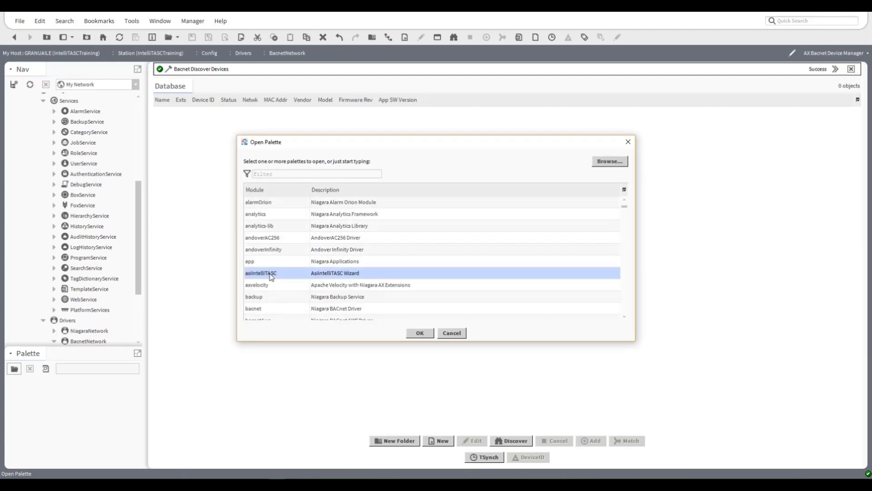
left_click(420, 333)
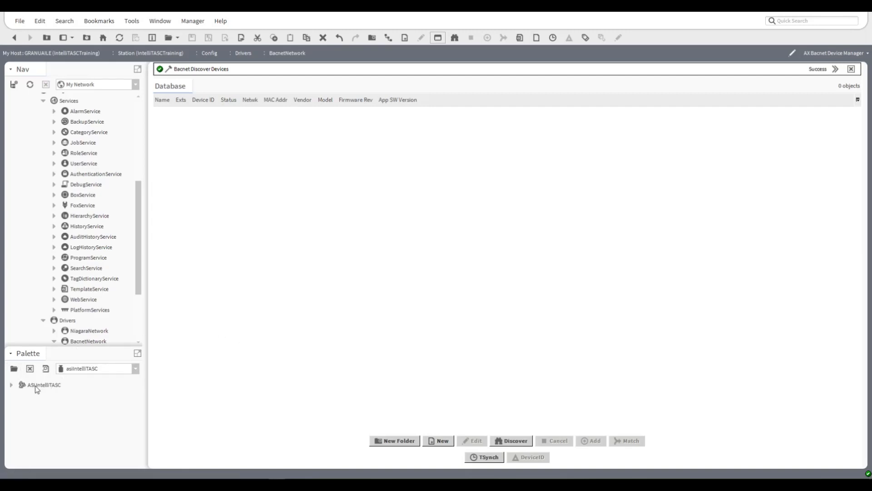
Add the ASI IntelliTASC wizard component to the station's Services with its default name.
left_click(43, 385)
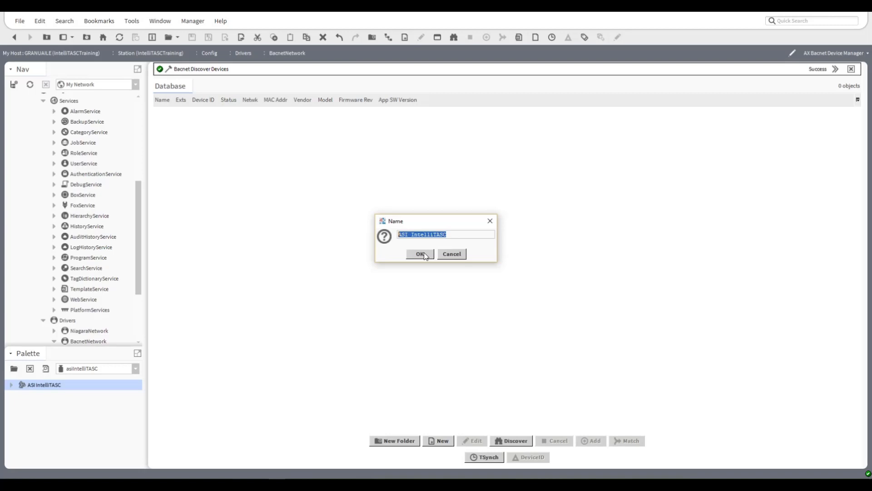
left_click(419, 253)
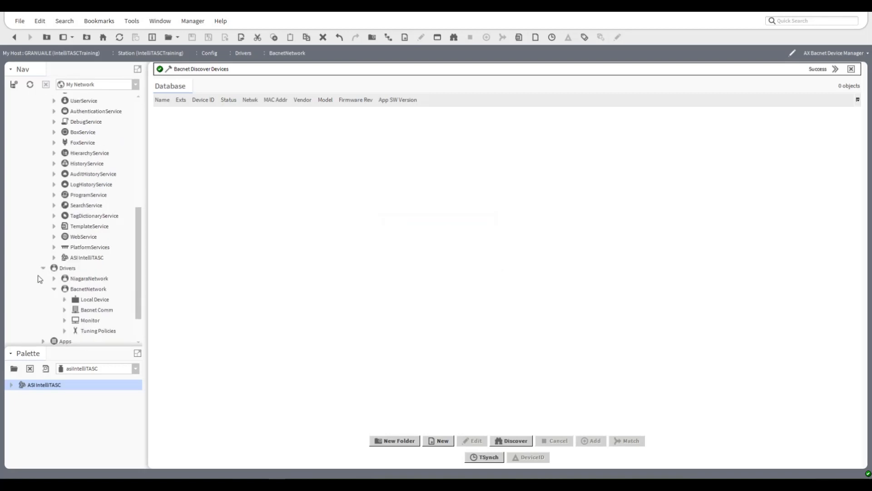
left_click(87, 258)
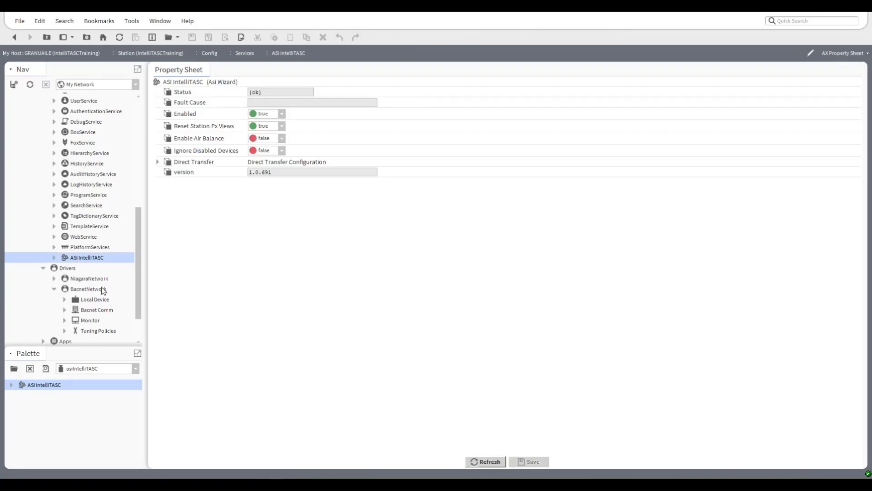
mouse_move(101, 290)
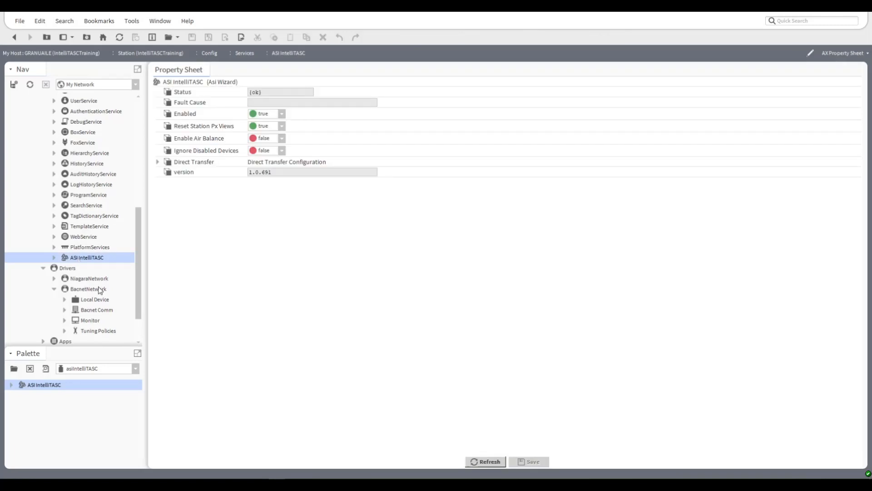
scroll("down", 3)
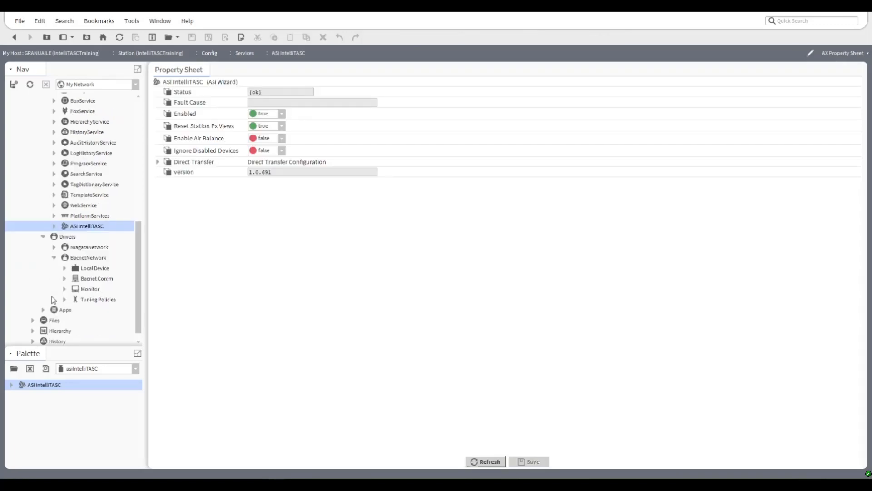
mouse_move(84, 267)
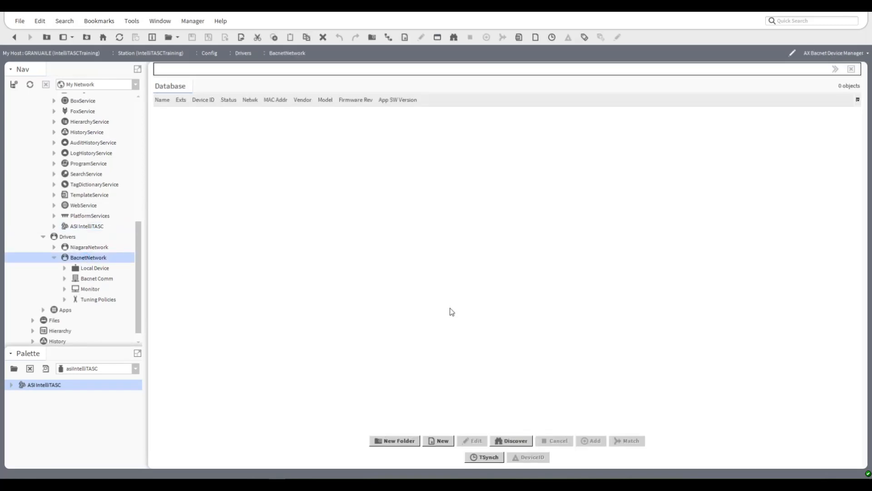
Run BACnet device discovery on the network with the default discovery settings.
left_click(511, 439)
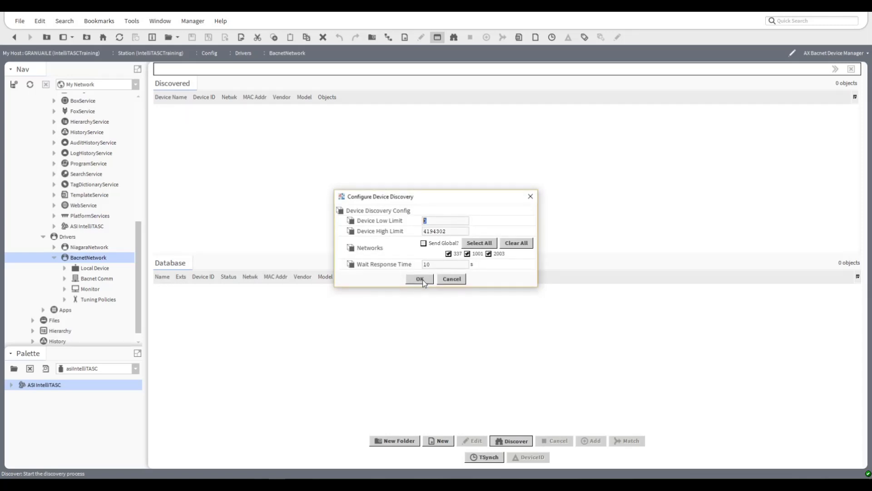
left_click(419, 279)
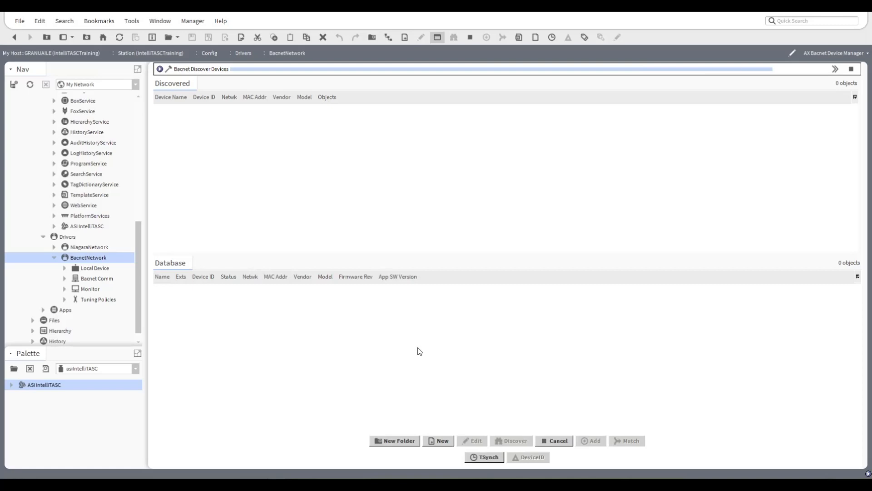
left_click(511, 439)
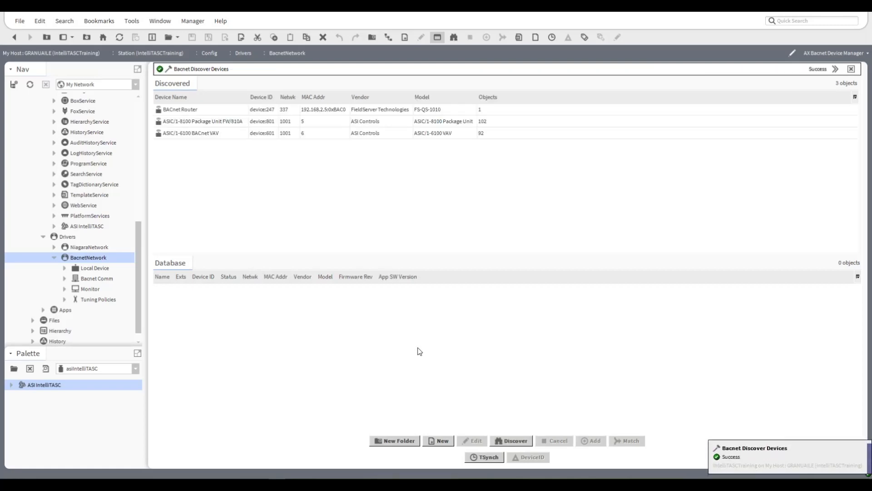
mouse_move(210, 202)
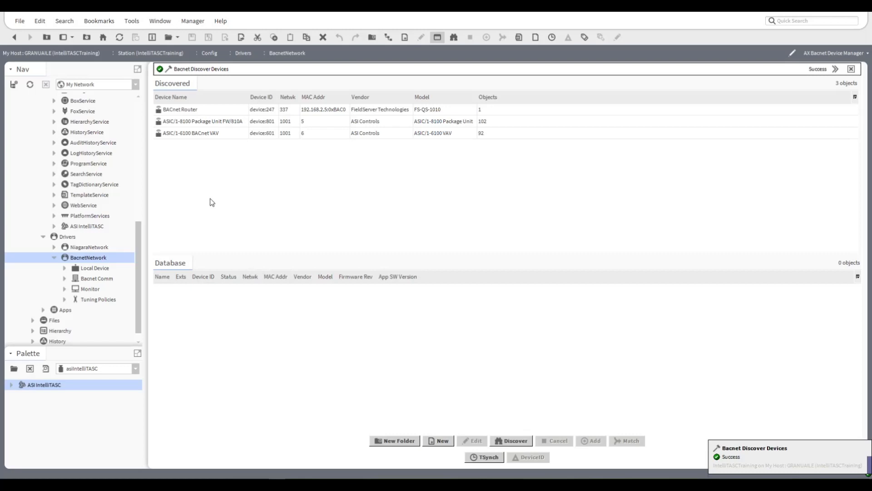
Add the discovered BACnet Router, 8100 package unit and 6100 VAV to the station database.
left_click(179, 109)
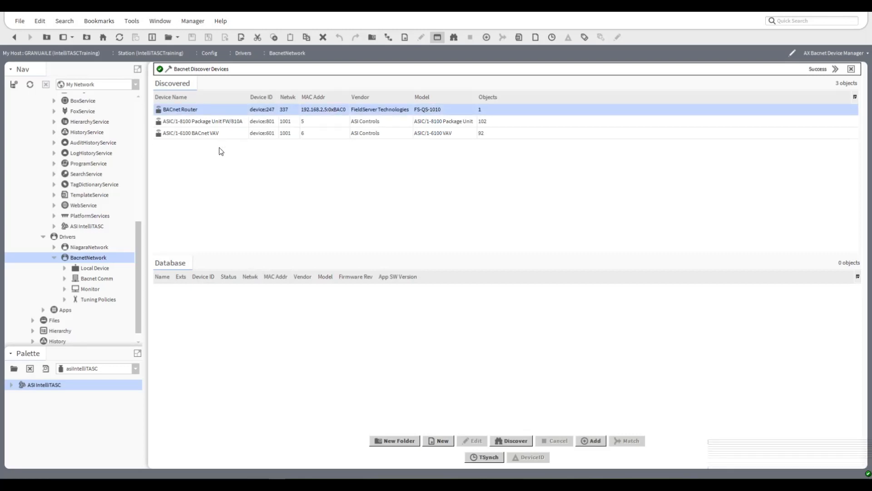
mouse_move(210, 137)
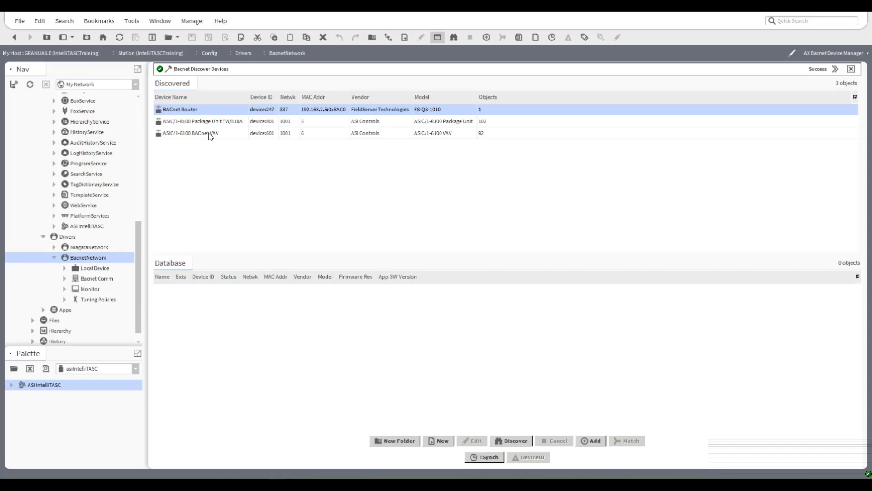
left_click(202, 120)
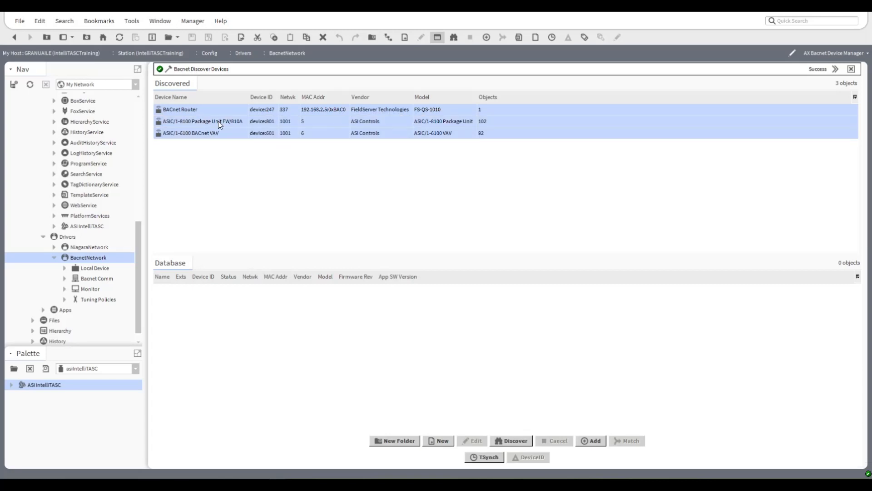
left_click(589, 440)
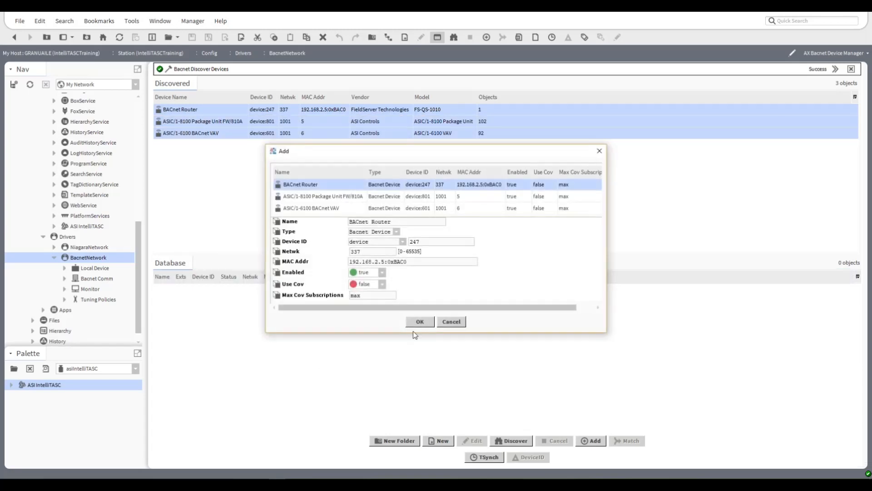
left_click(420, 322)
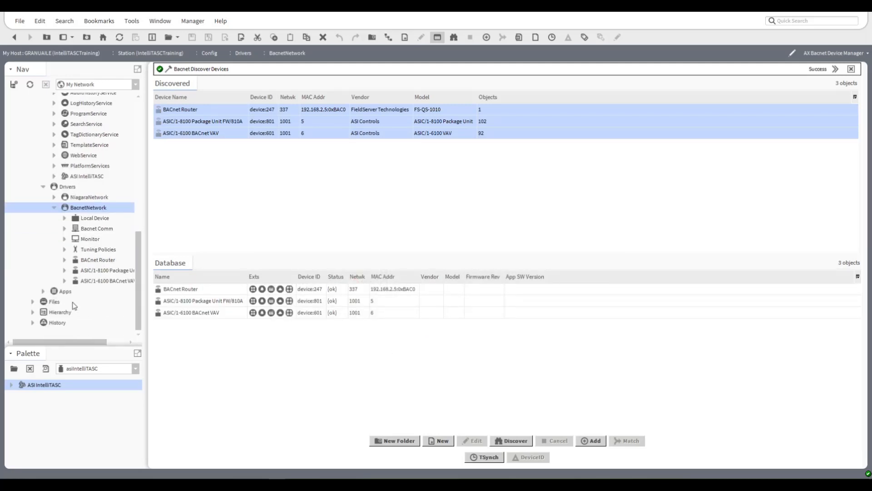
Bring up the context actions for the BACnet Router and then the 8100 package unit device.
right_click(98, 260)
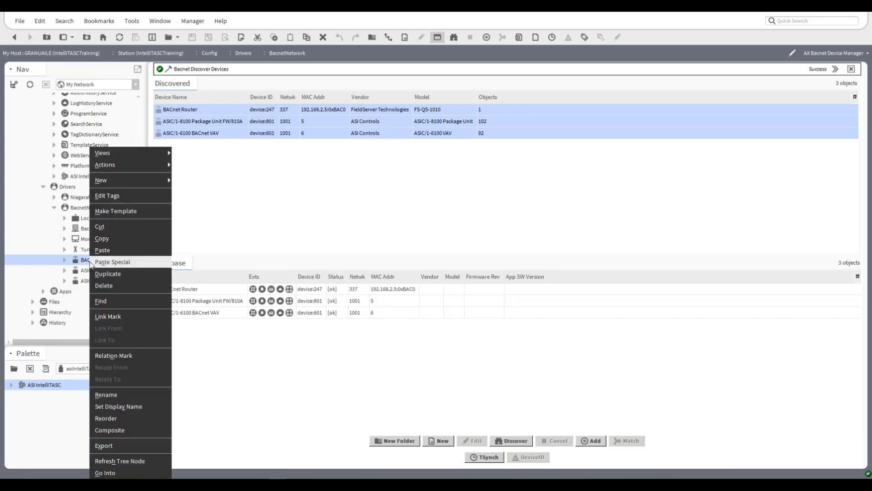
mouse_move(105, 165)
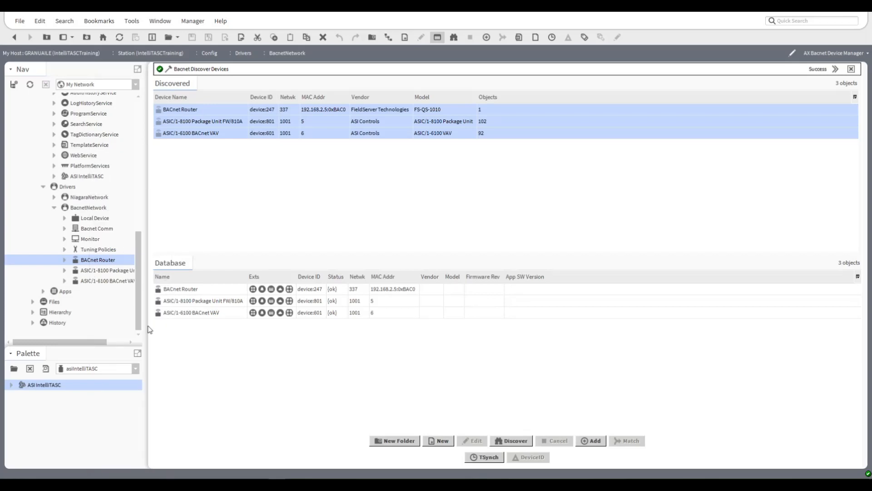
right_click(94, 270)
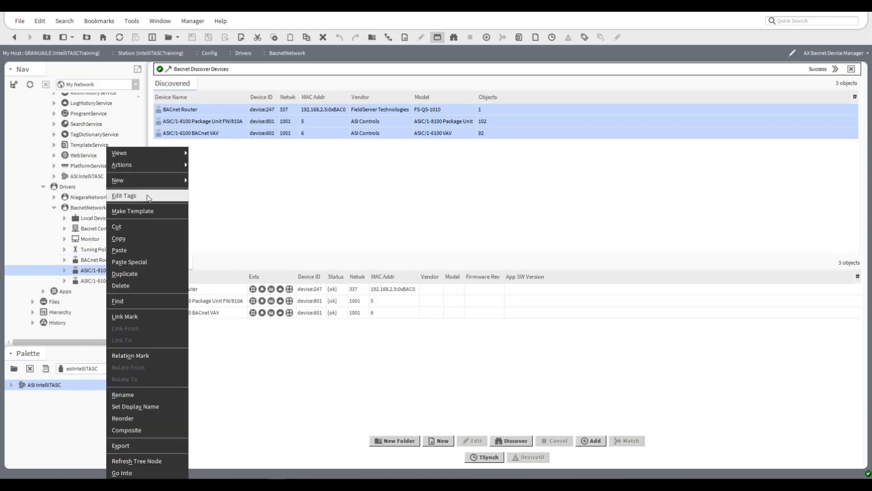
mouse_move(121, 165)
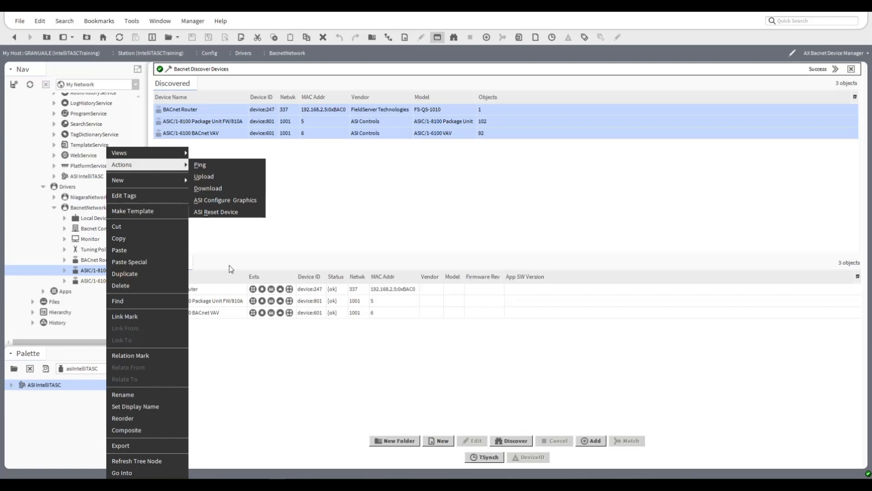
mouse_move(261, 390)
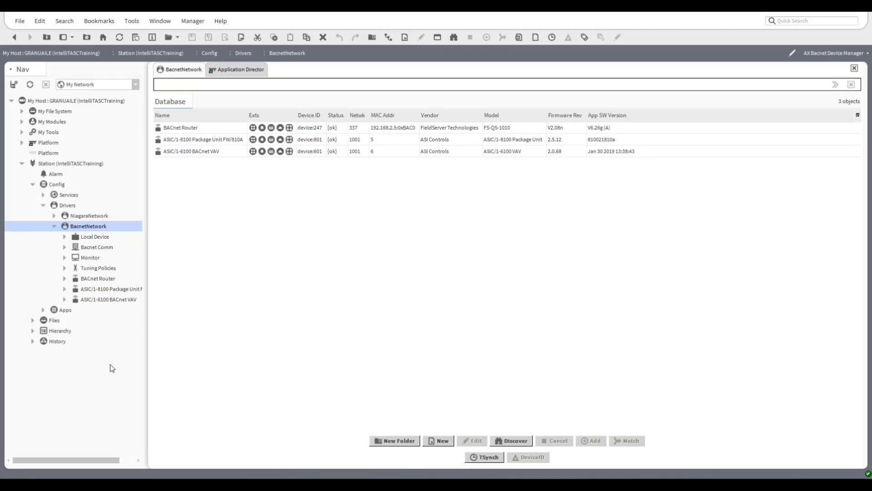
mouse_move(84, 393)
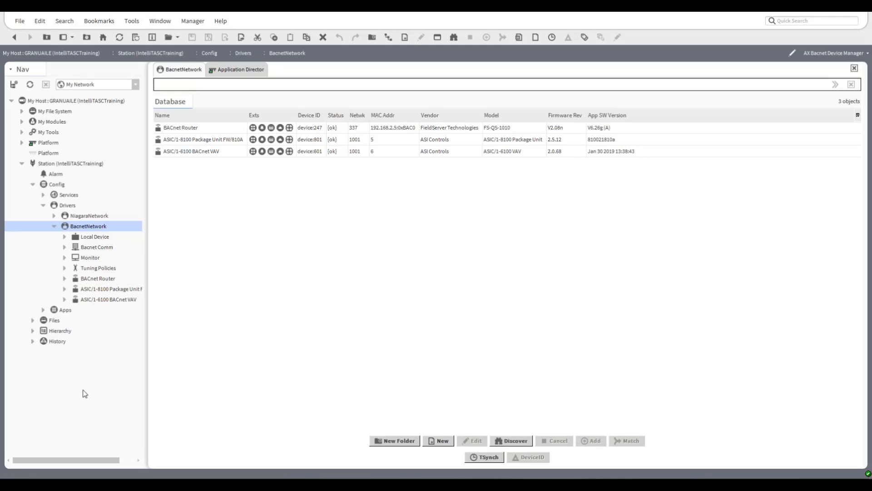
mouse_move(82, 303)
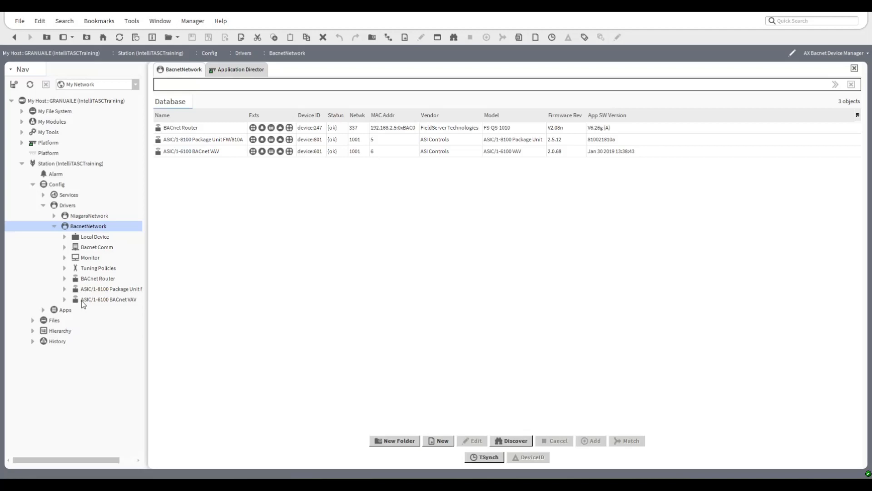
Run ASI Configure Graphics as true on the 6100 BACnet VAV to populate its 36 points.
double_click(109, 299)
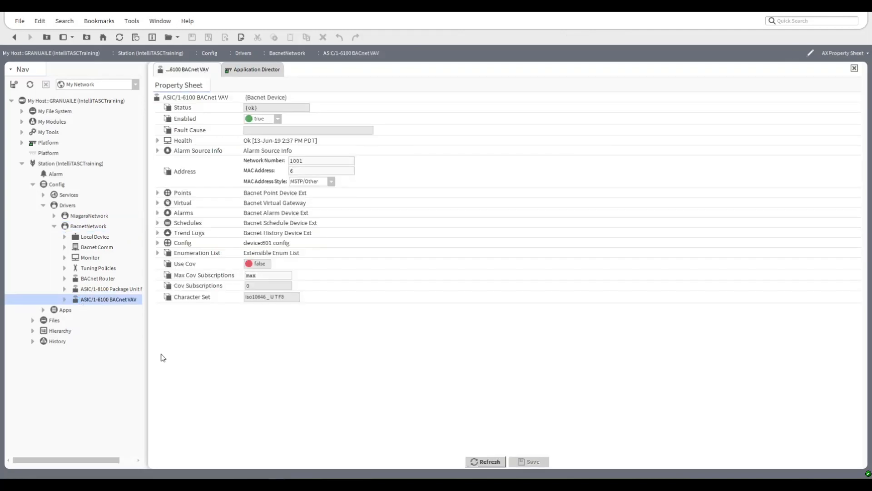
mouse_move(141, 362)
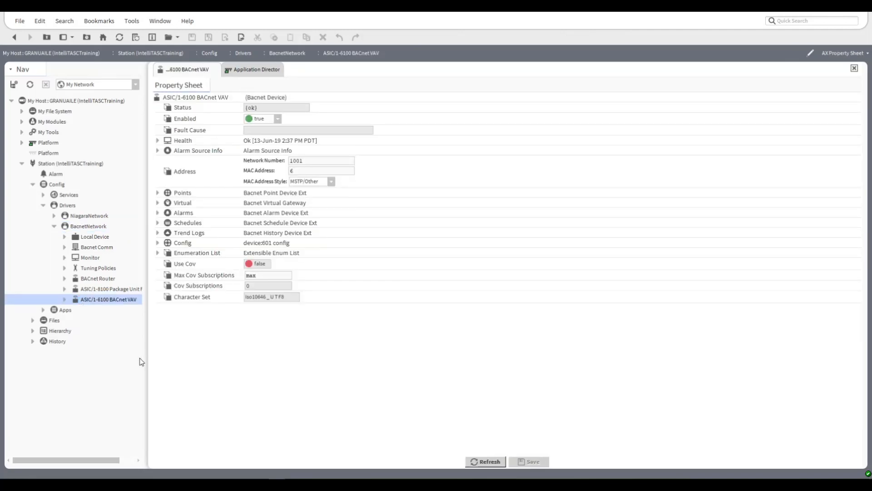
mouse_move(67, 309)
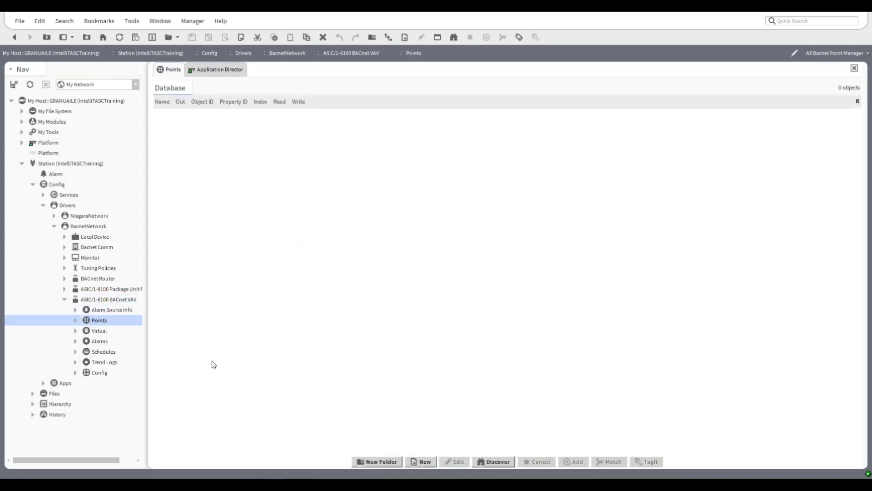
mouse_move(80, 360)
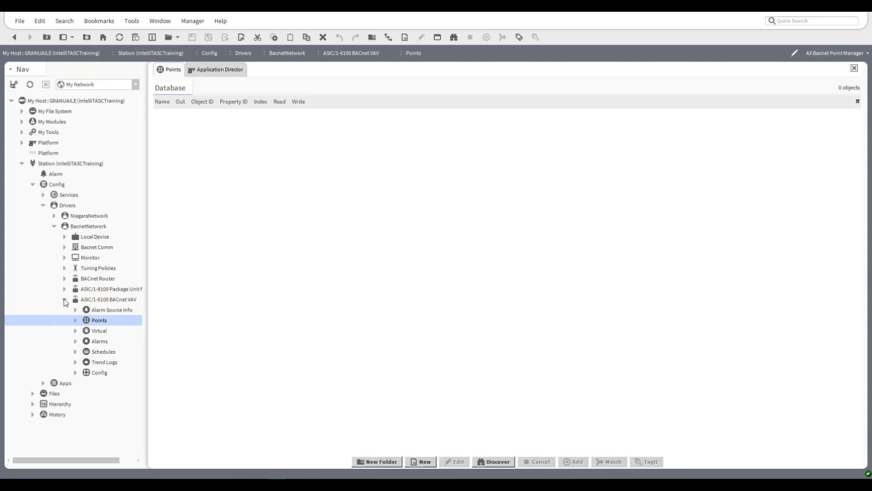
mouse_move(513, 439)
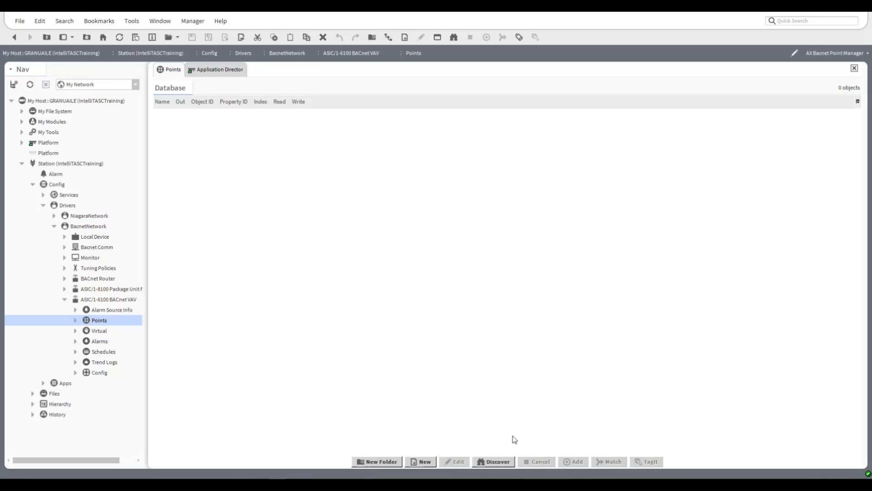
mouse_move(76, 354)
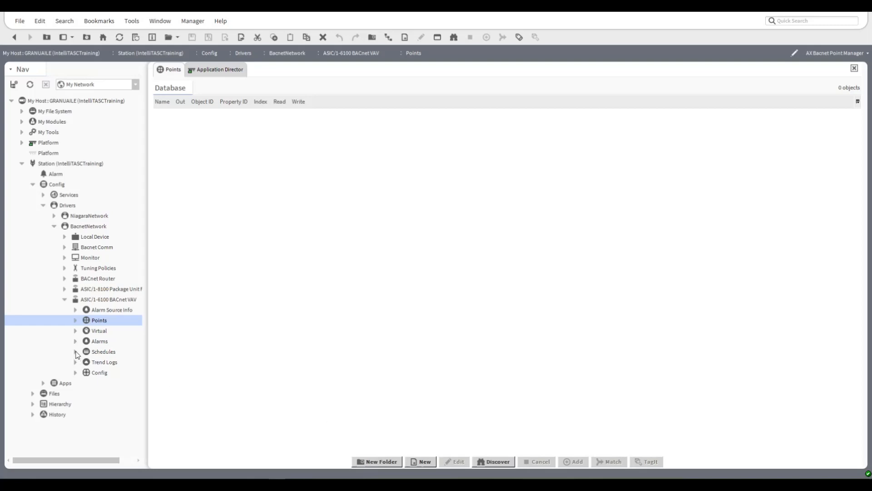
right_click(108, 299)
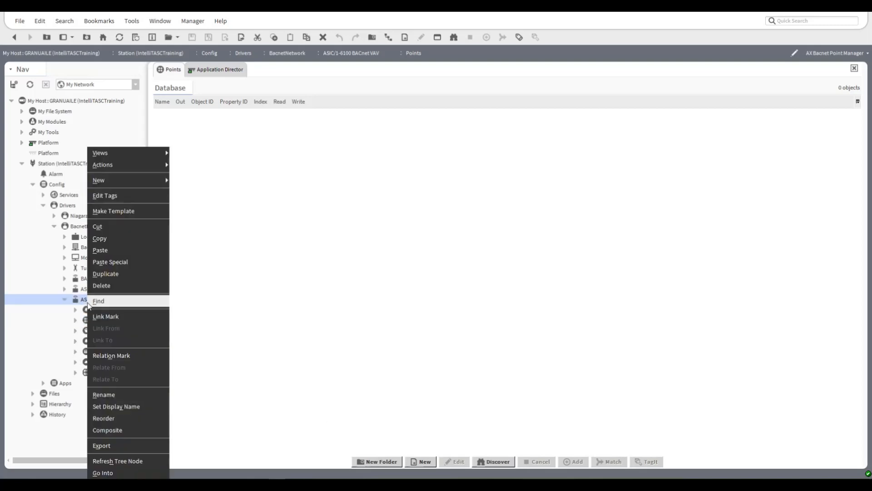
mouse_move(103, 164)
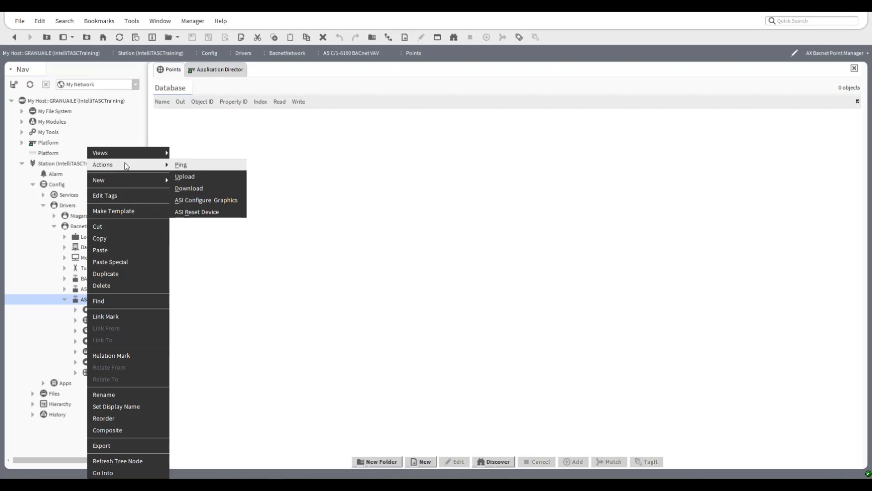
mouse_move(195, 207)
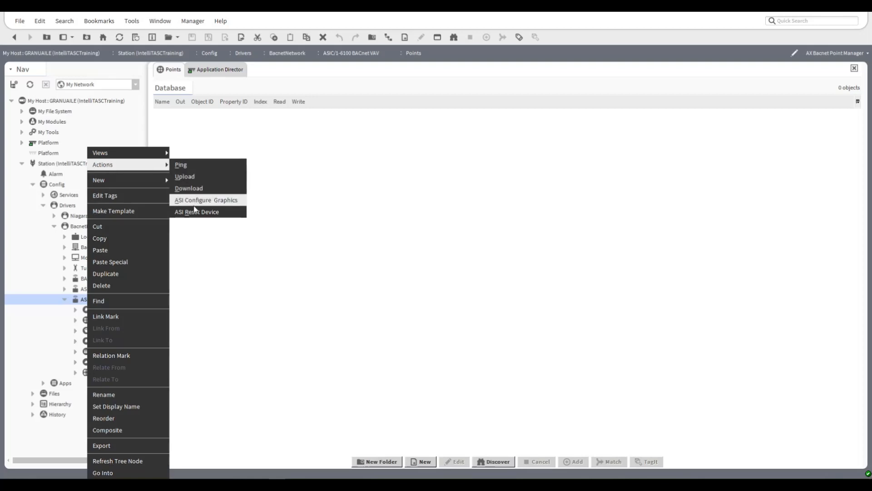
mouse_move(194, 202)
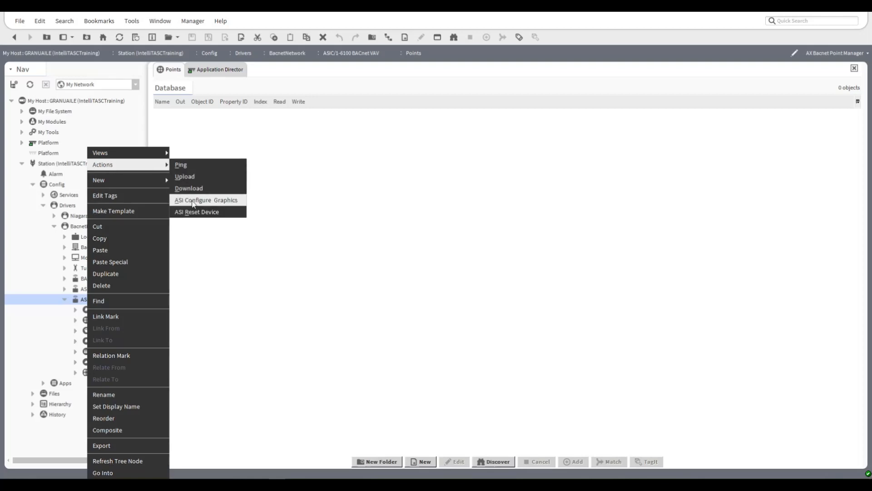
left_click(207, 200)
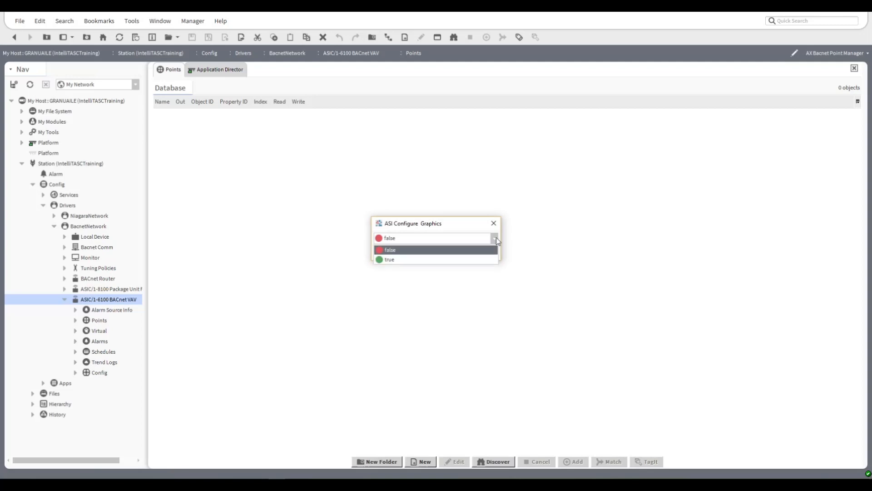
left_click(389, 259)
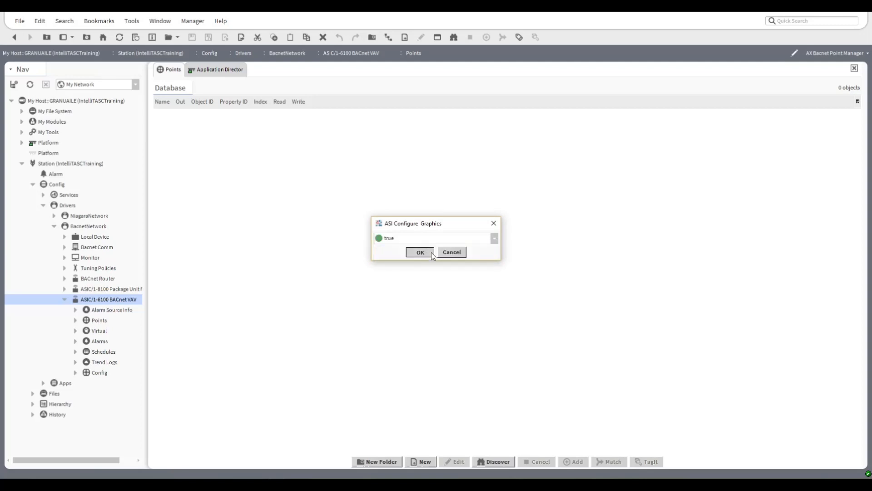
left_click(420, 251)
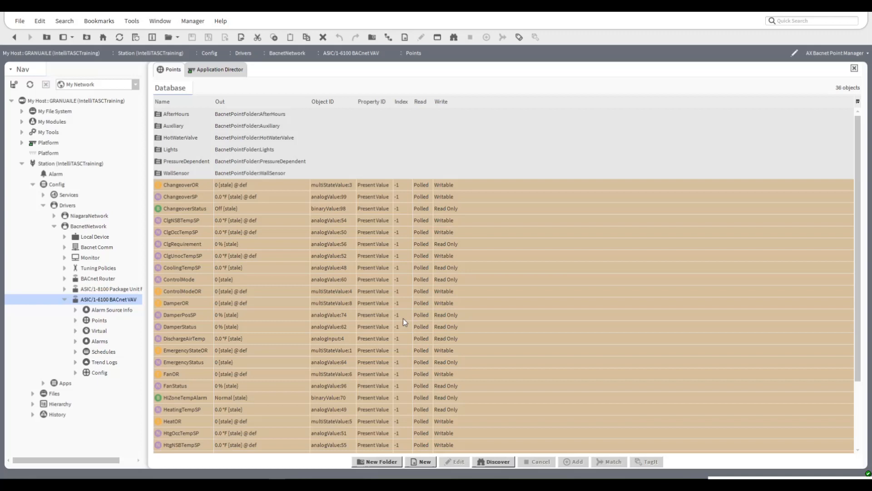
View the Application Director log reporting the graphics configuration job at 100%.
left_click(496, 461)
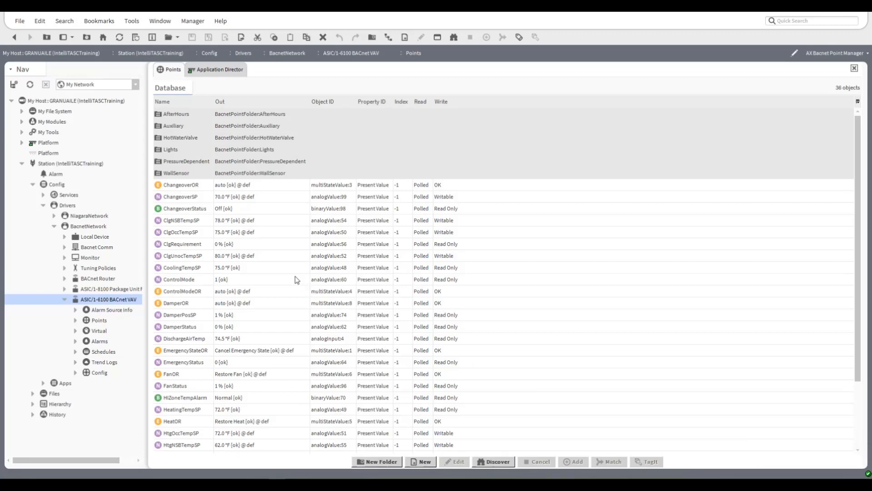
mouse_move(212, 73)
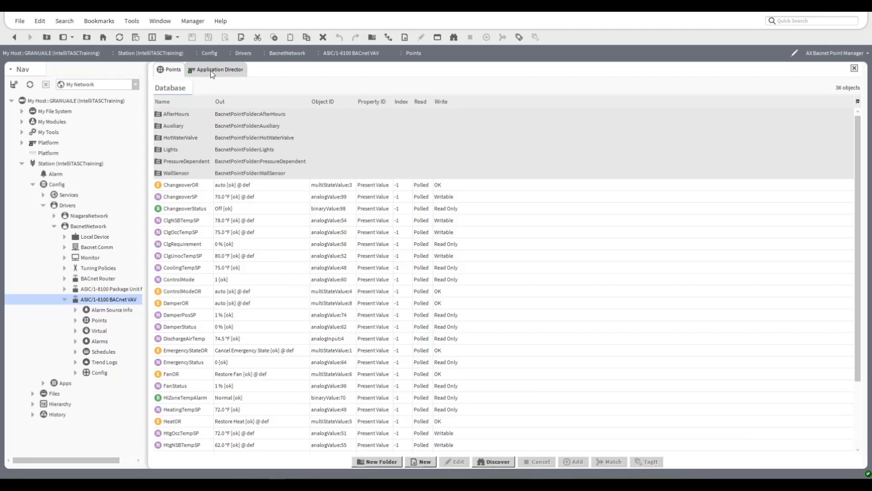
left_click(218, 69)
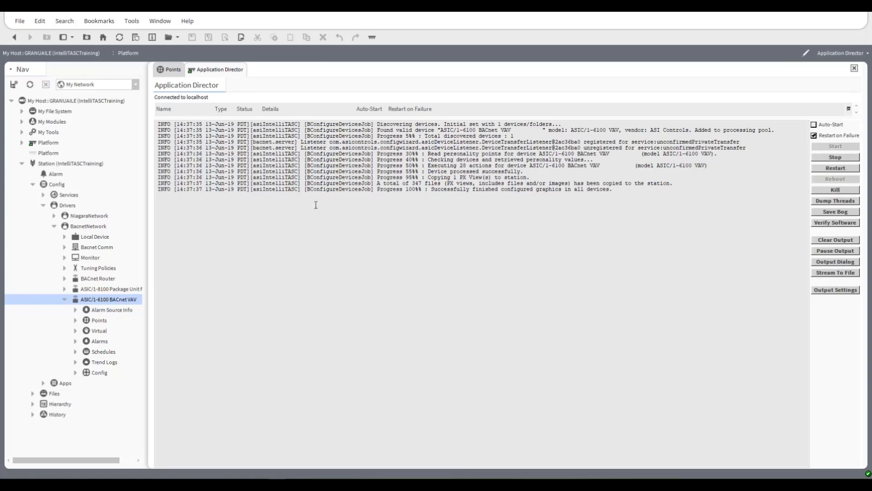
mouse_move(316, 209)
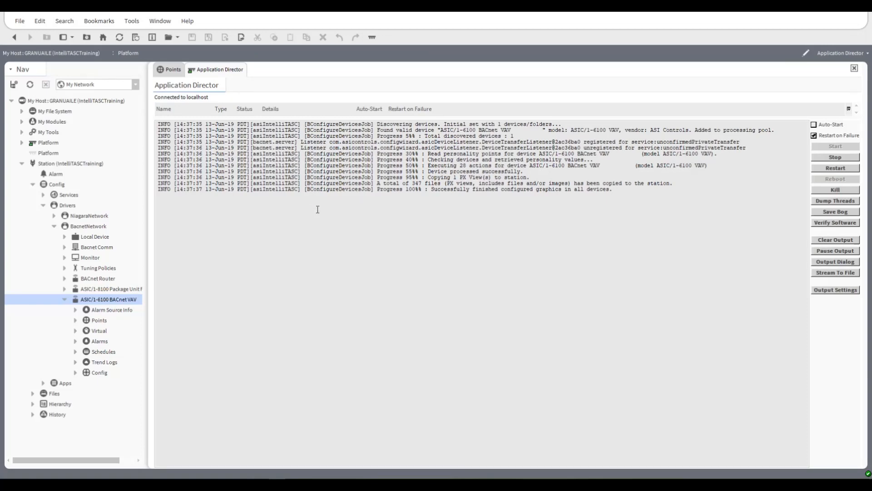
mouse_move(464, 203)
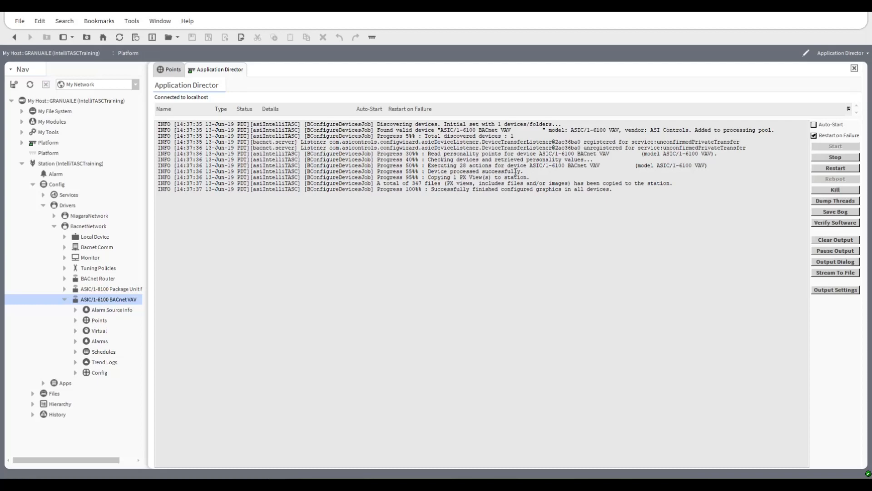
mouse_move(462, 198)
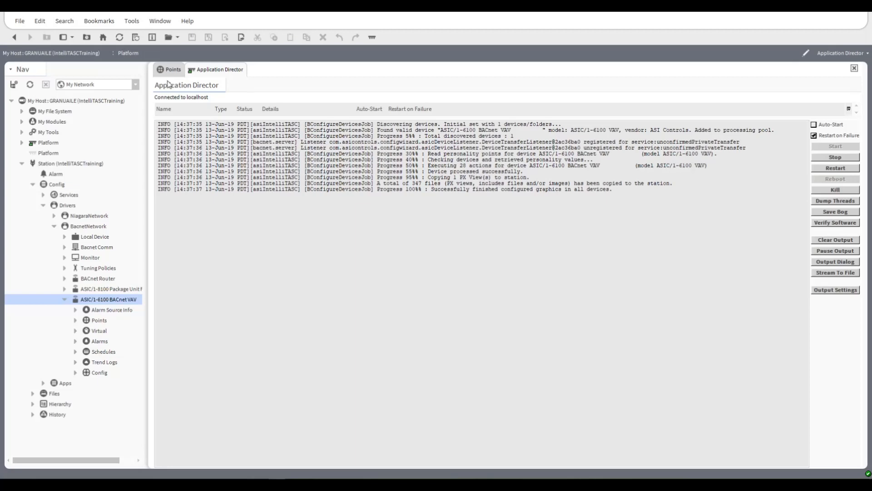
mouse_move(170, 75)
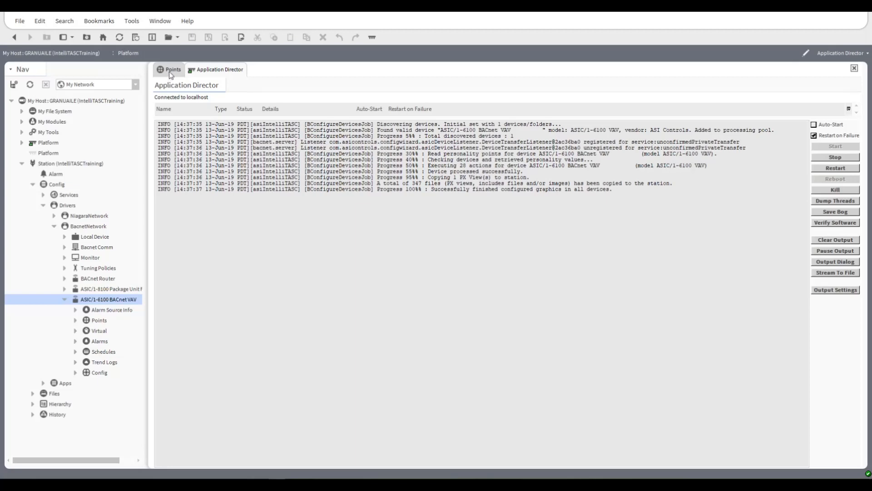
Return to the 6100 VAV's Bacnet Point Manager list of 36 points.
left_click(173, 69)
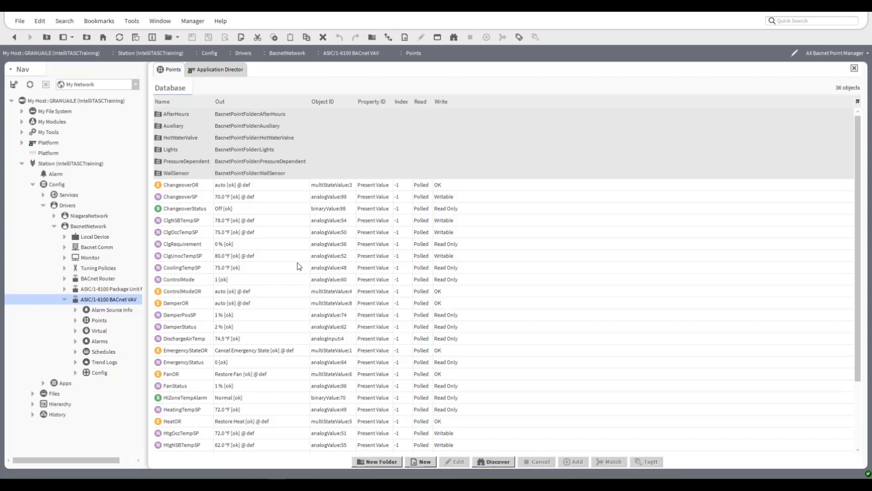
mouse_move(306, 272)
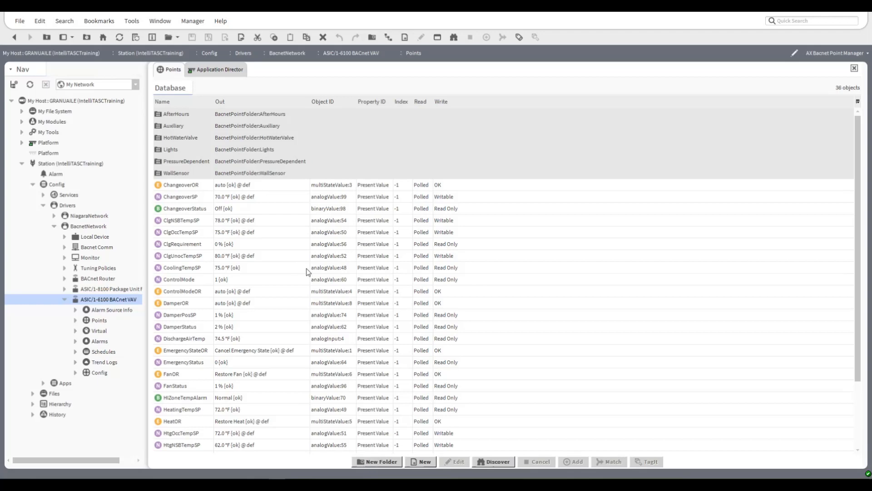
mouse_move(339, 286)
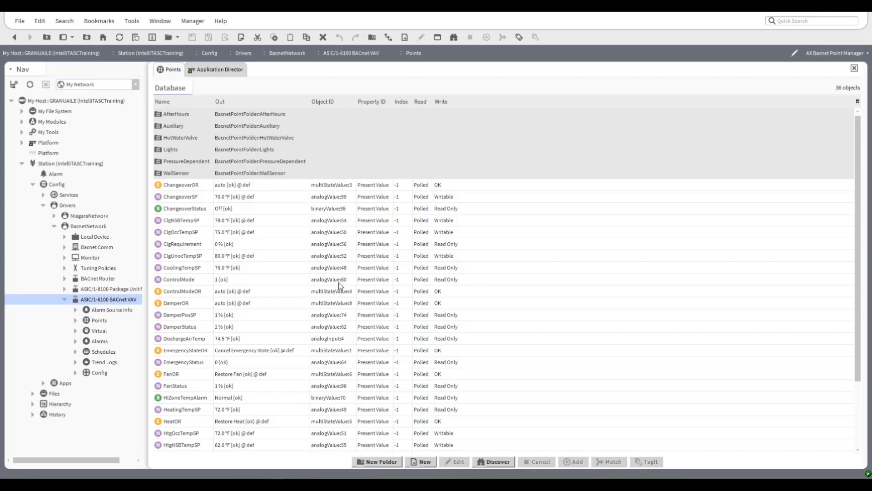
mouse_move(323, 288)
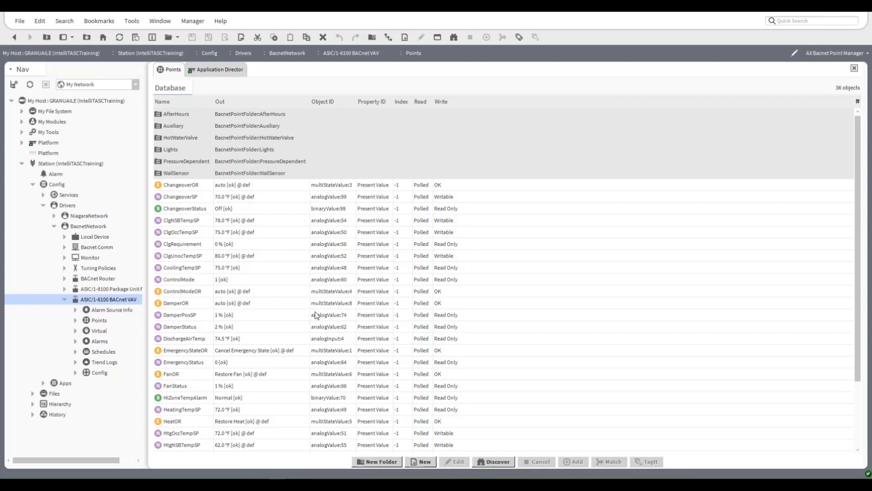
mouse_move(280, 327)
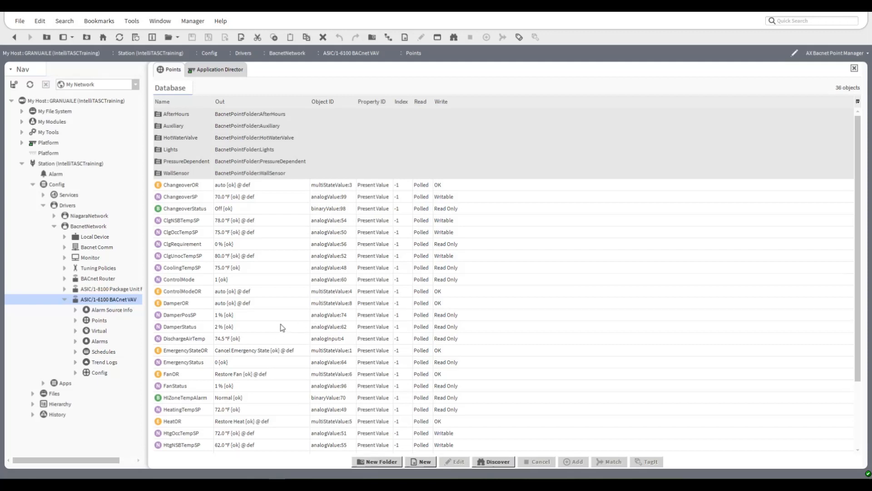
Review the VAV's discovered points and list the alternate views for its Points folder.
scroll("down", 3)
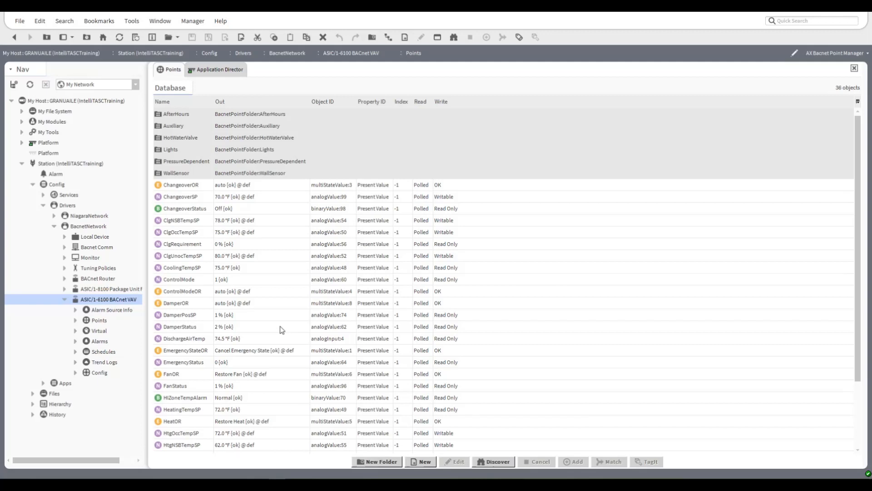
mouse_move(616, 265)
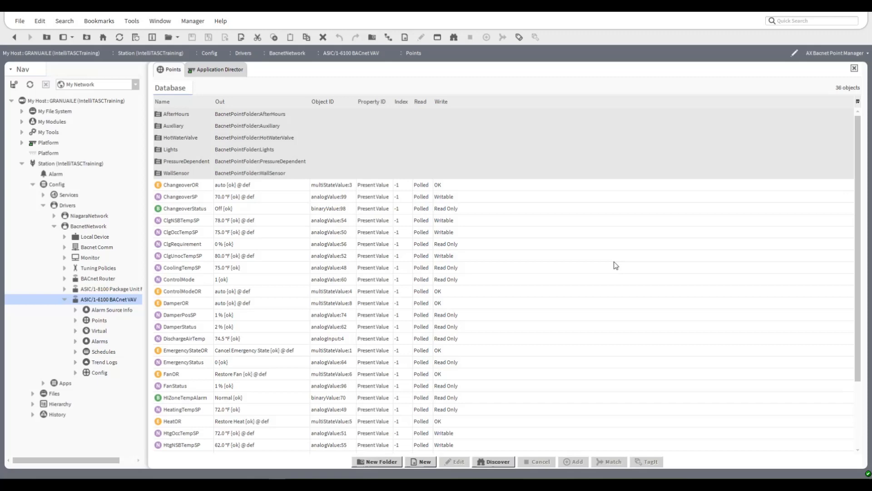
mouse_move(549, 246)
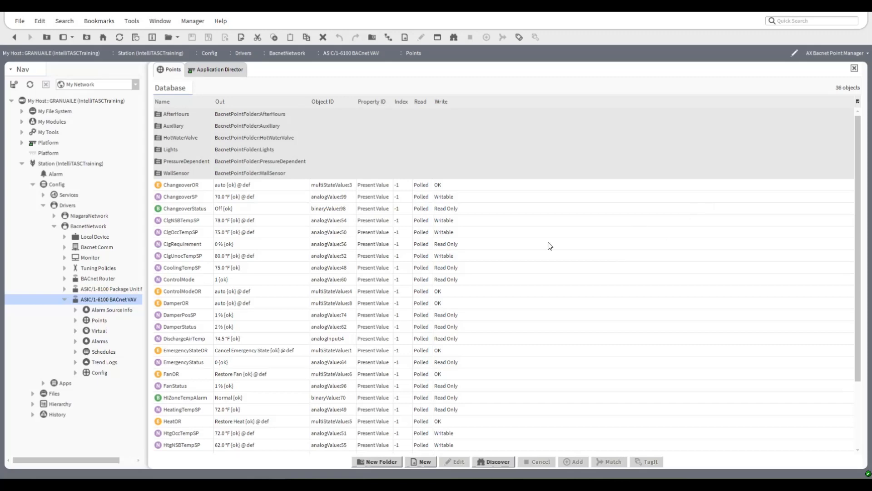
left_click(833, 52)
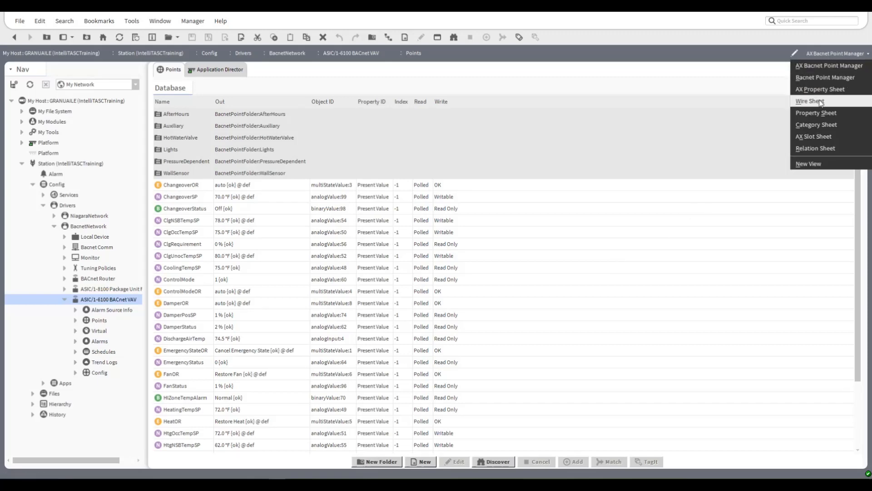
Switch the VAV Points to Wire Sheet and scroll through its Status, Overrides, Setpoints and Logic blocks.
left_click(809, 101)
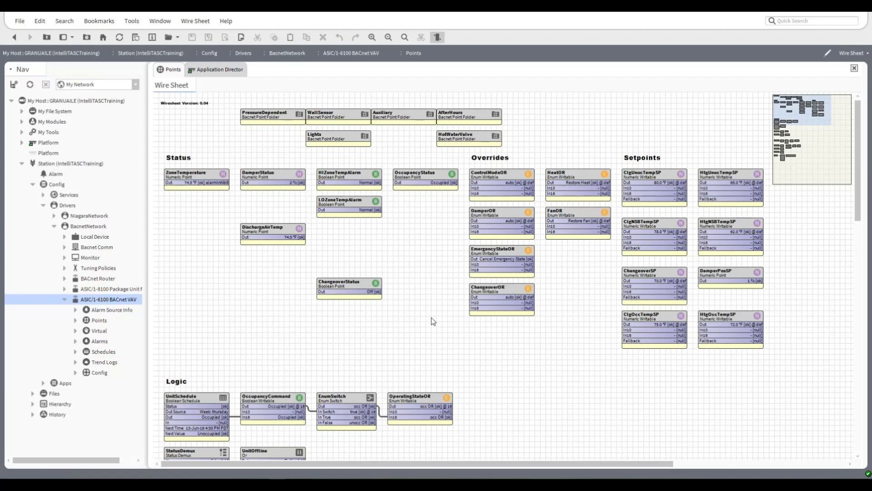
scroll("down", 3)
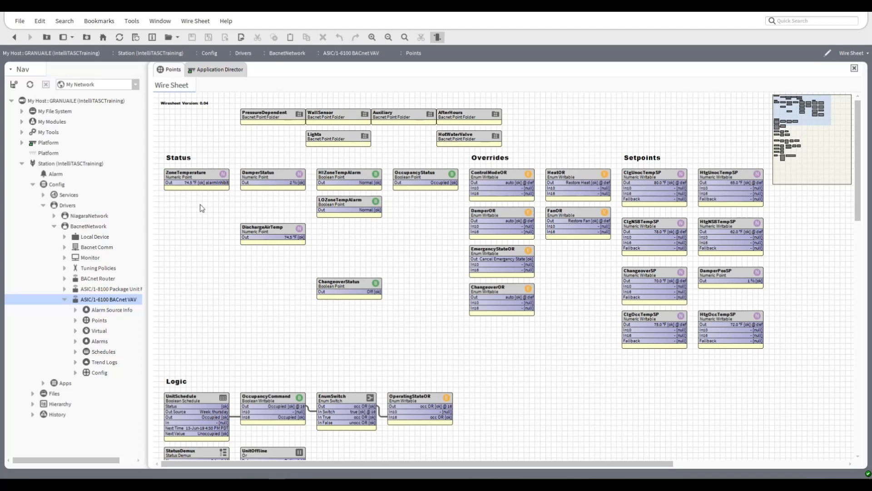
mouse_move(288, 285)
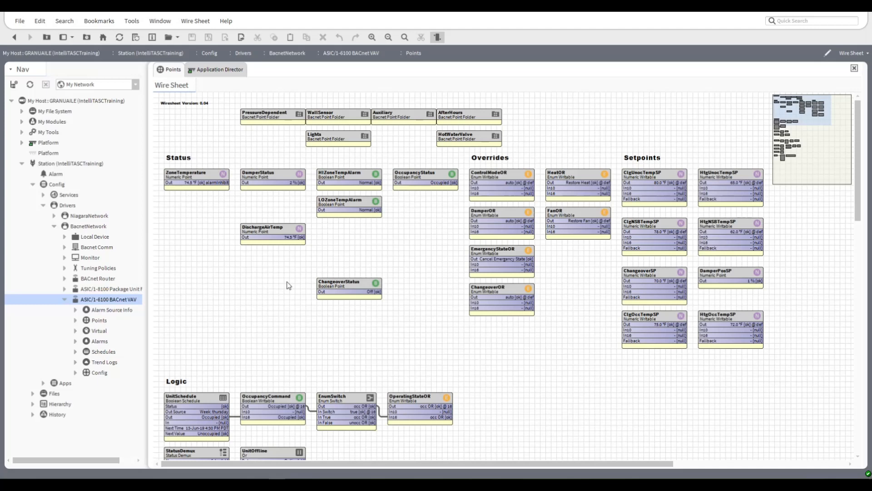
mouse_move(388, 346)
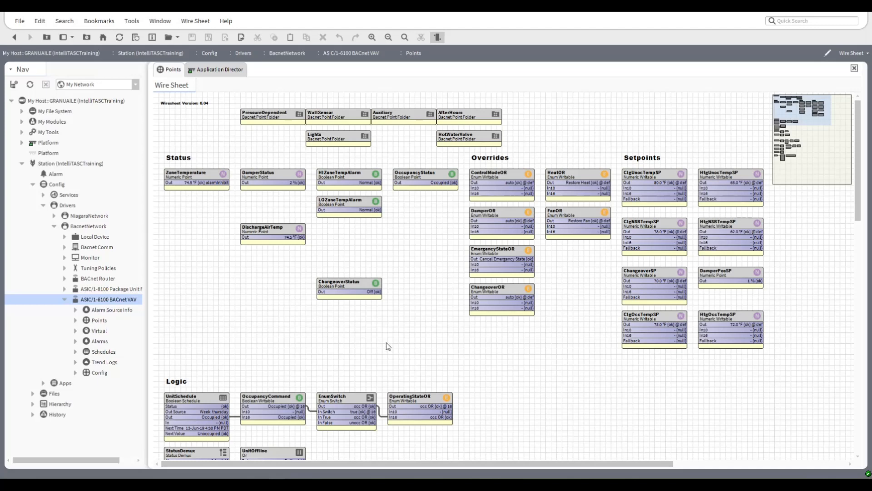
mouse_move(435, 296)
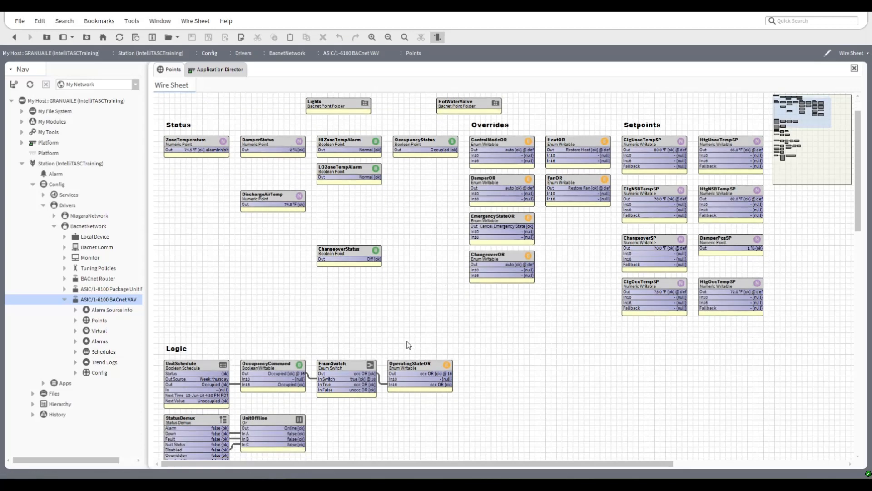
scroll("down", 3)
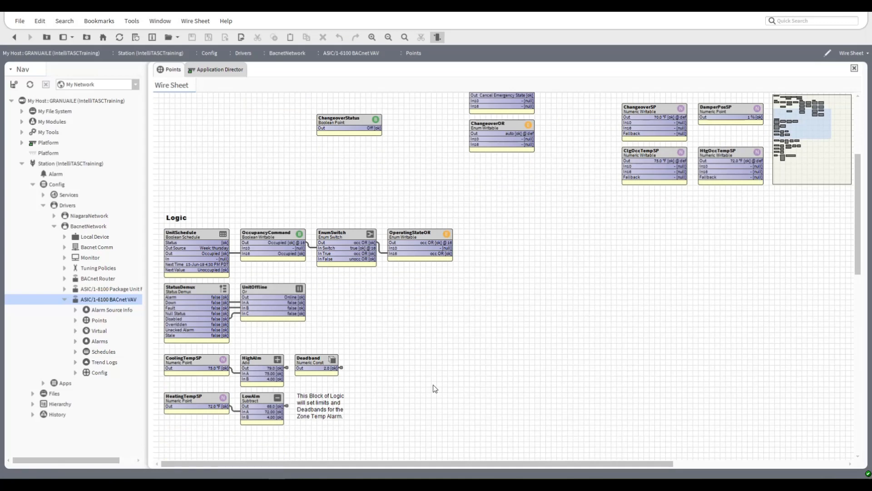
scroll("down", 3)
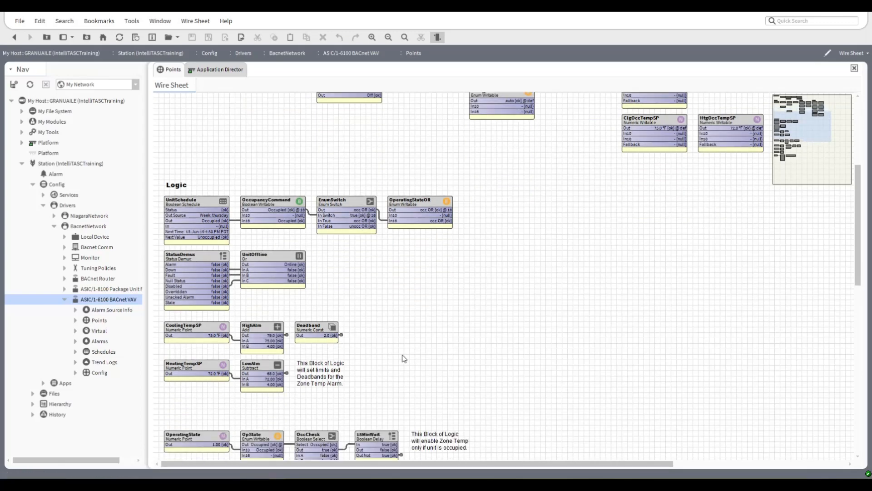
scroll("down", 3)
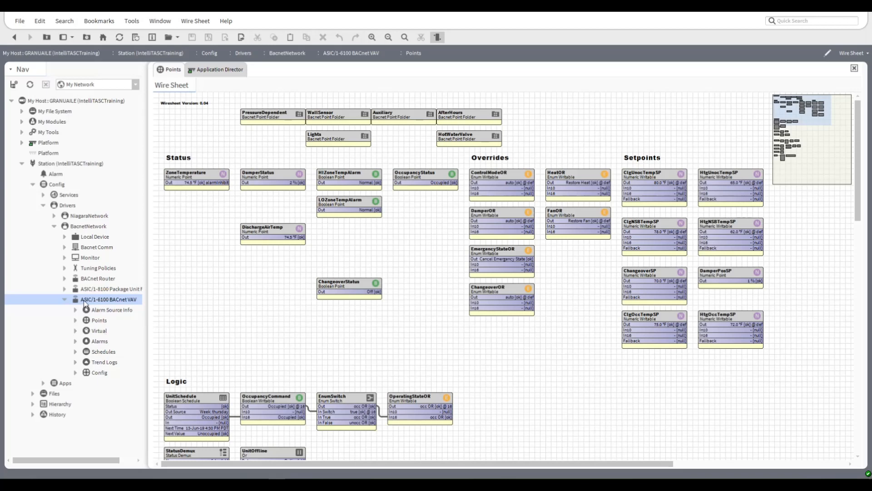
mouse_move(93, 305)
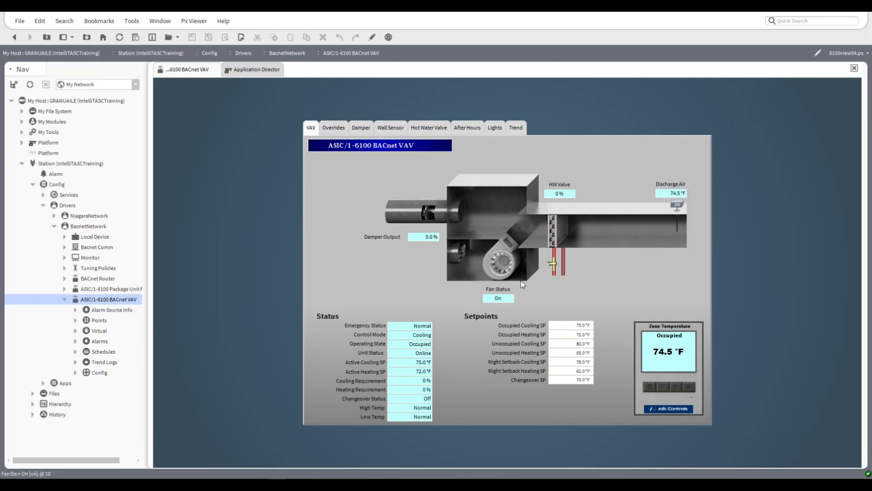
mouse_move(615, 309)
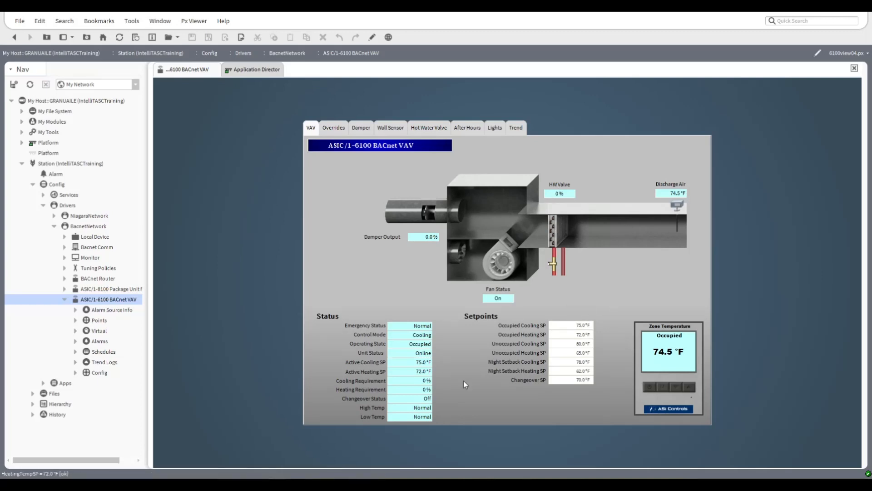
mouse_move(346, 315)
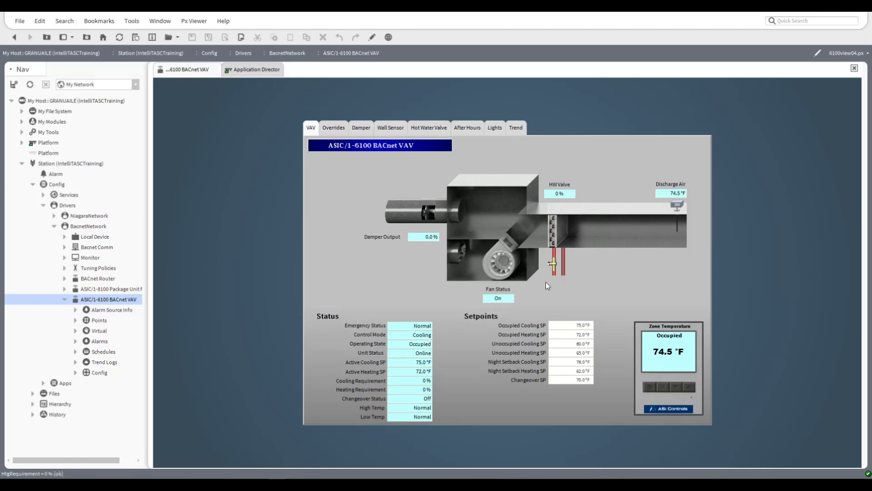
mouse_move(445, 276)
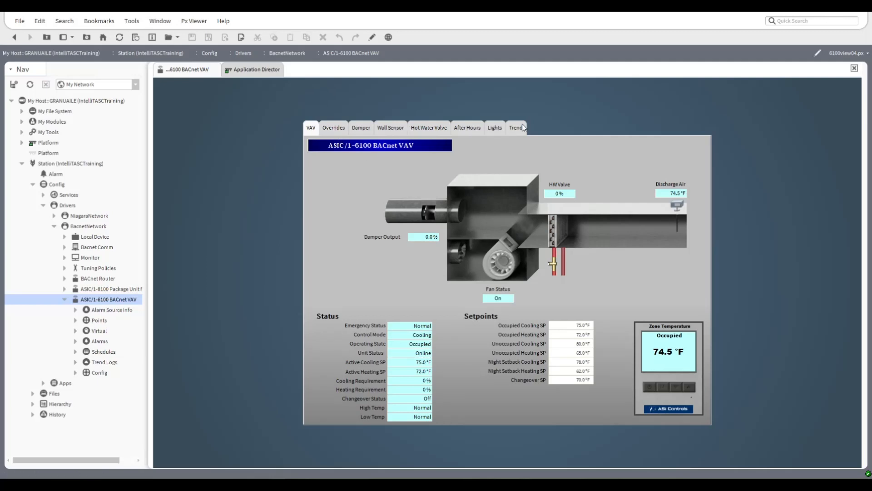
mouse_move(342, 271)
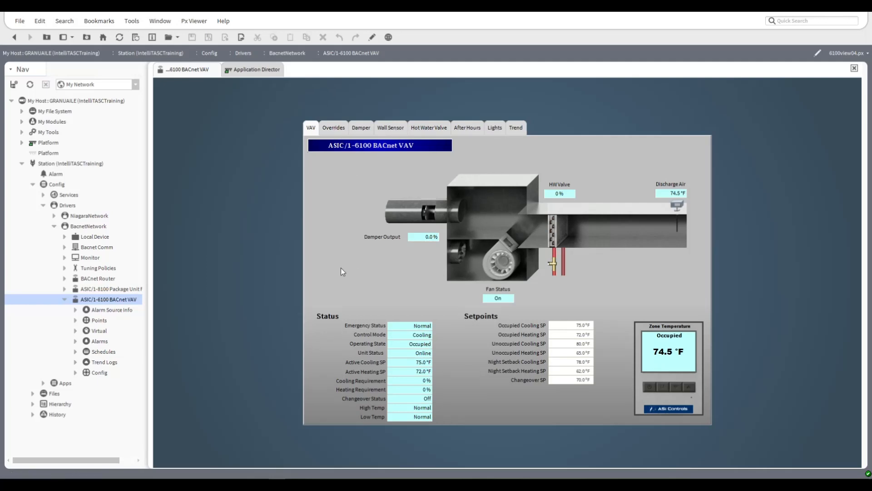
View the Hot Water Valve and then the Damper setpoint pages of the 6100 VAV Px graphic.
left_click(428, 127)
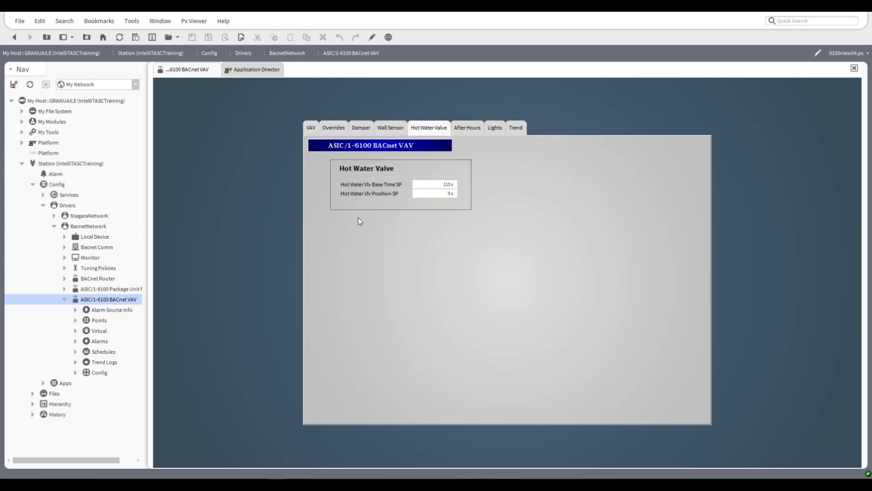
mouse_move(390, 202)
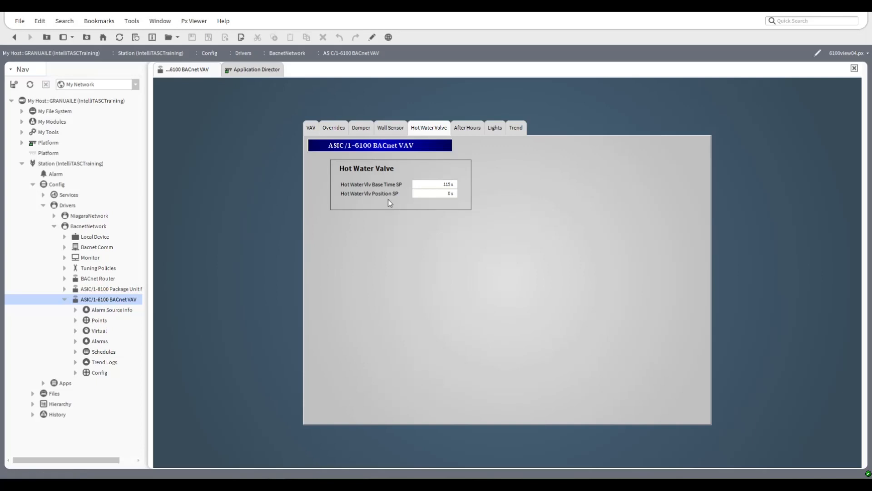
mouse_move(377, 269)
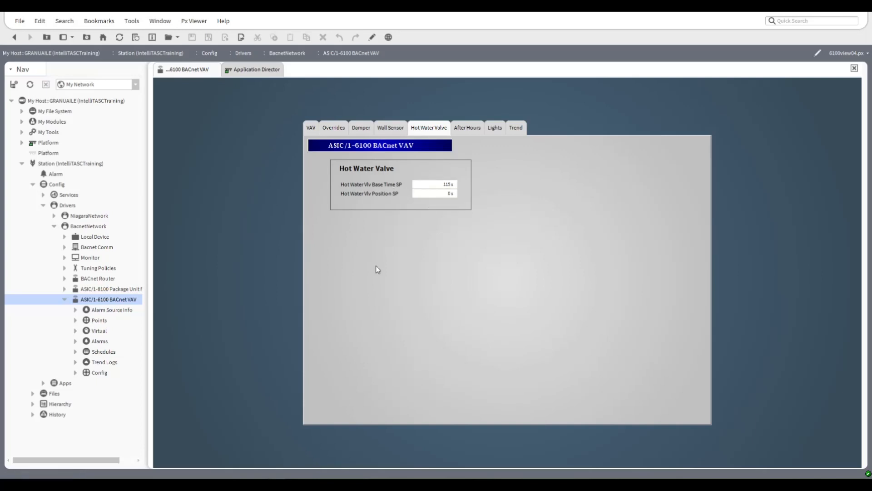
mouse_move(414, 147)
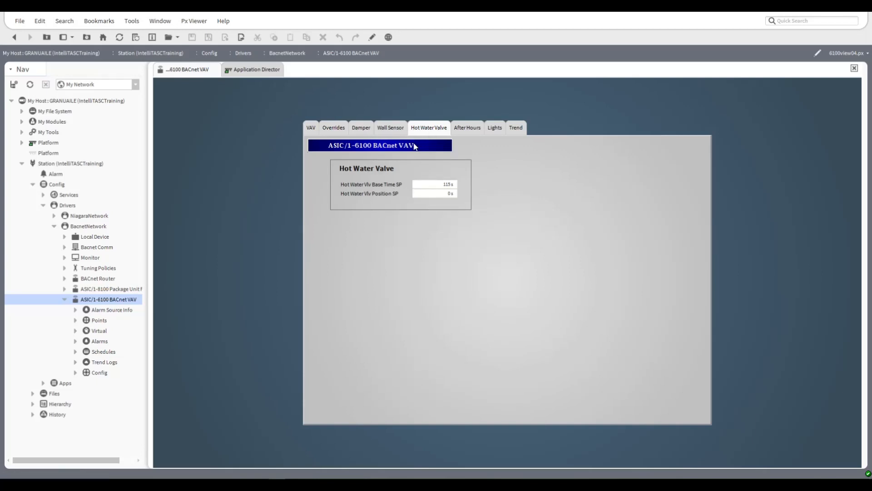
mouse_move(339, 143)
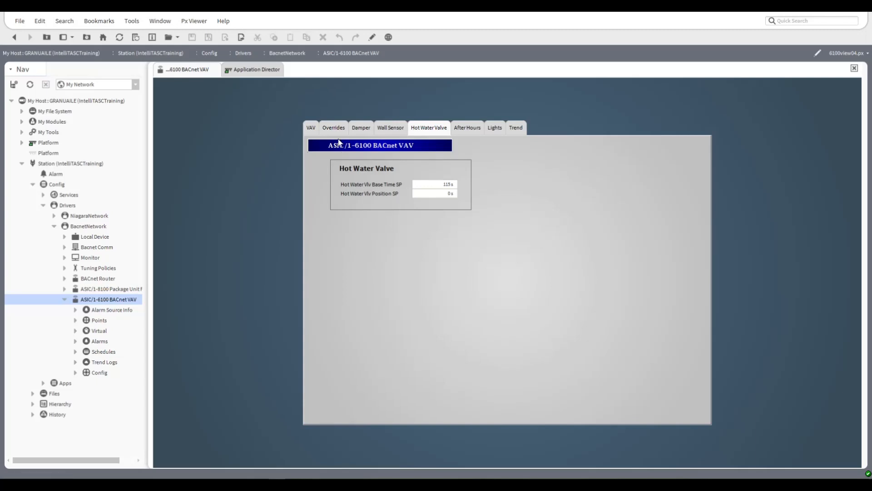
mouse_move(358, 133)
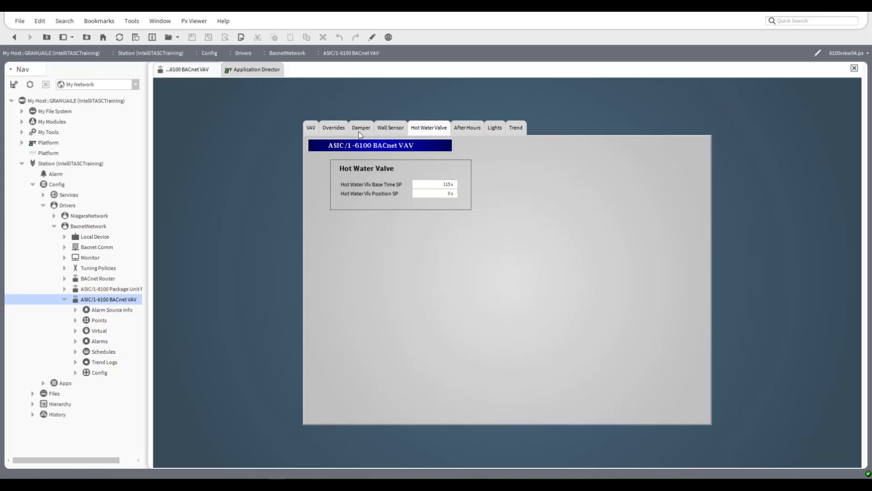
left_click(361, 128)
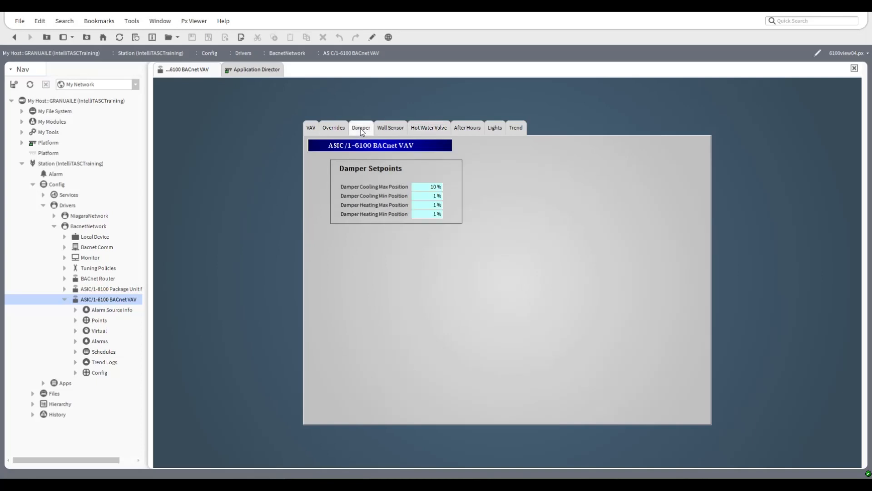
mouse_move(383, 250)
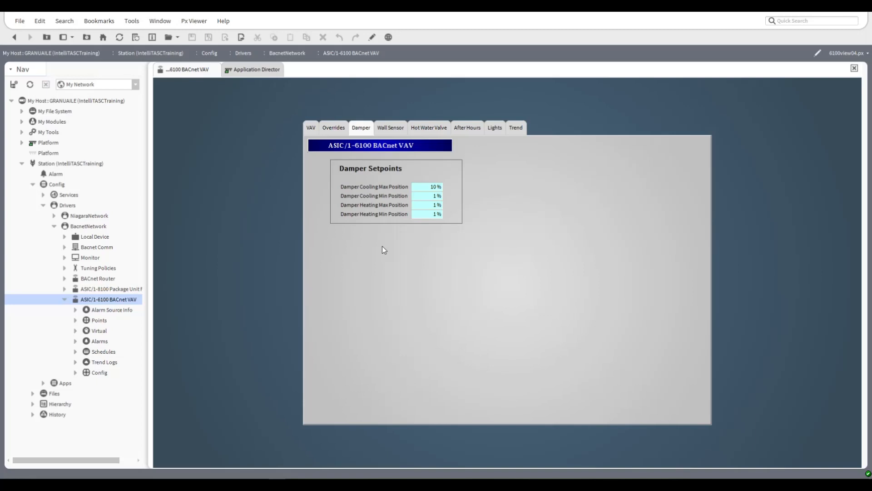
mouse_move(387, 220)
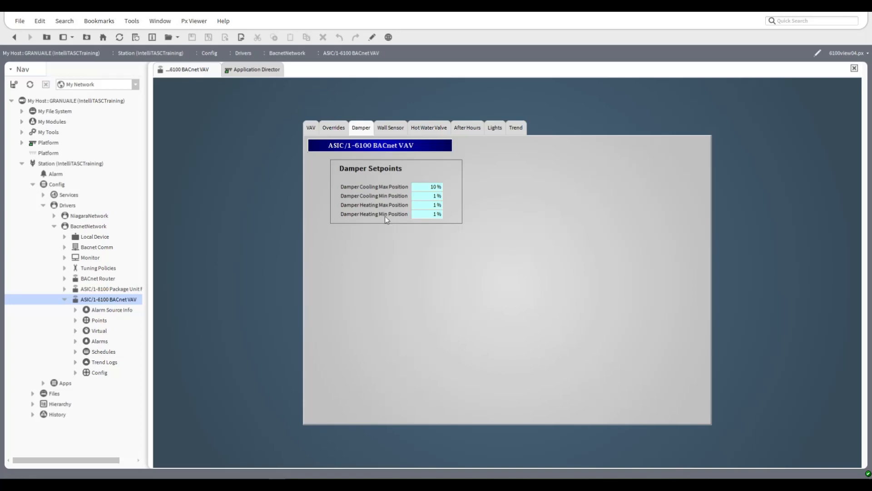
mouse_move(419, 221)
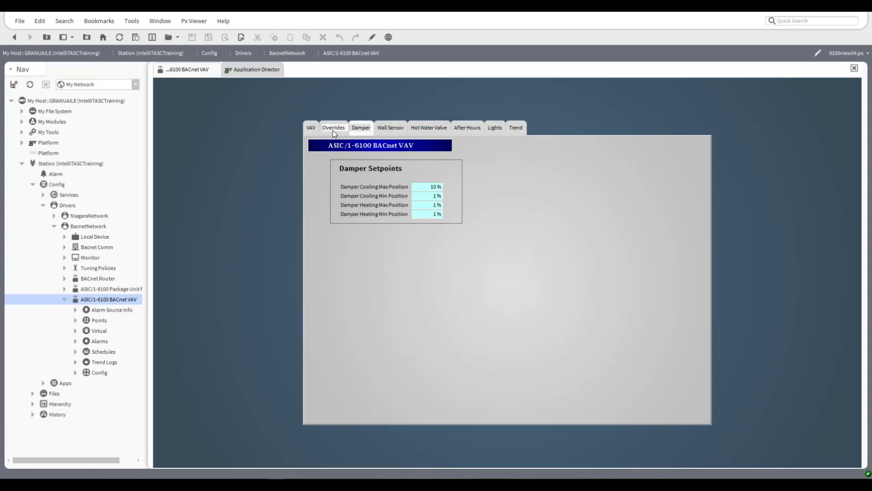
left_click(333, 127)
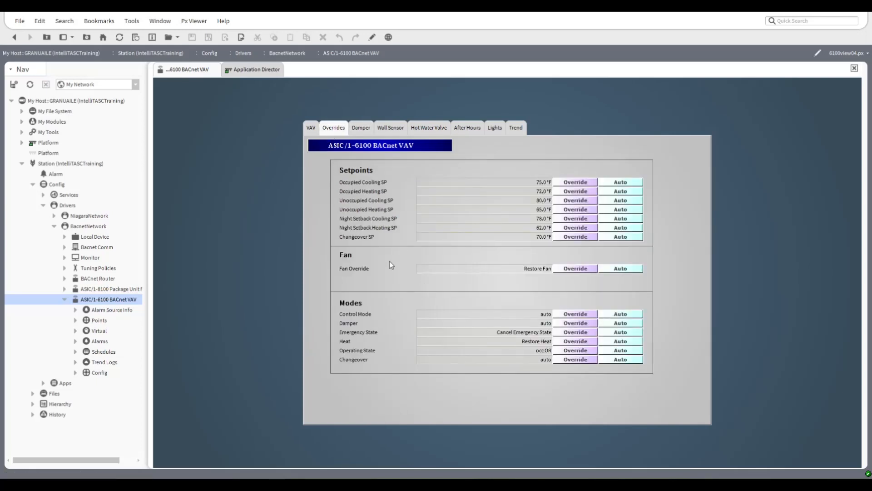
mouse_move(382, 223)
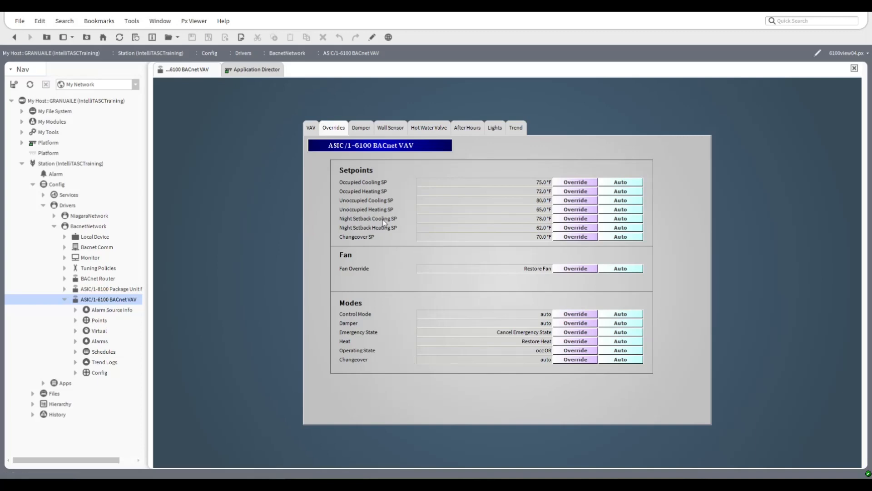
mouse_move(394, 137)
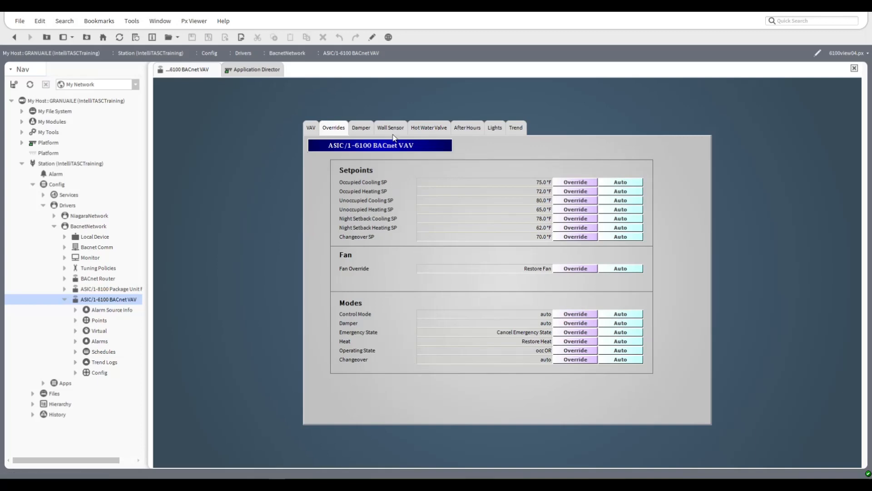
mouse_move(390, 131)
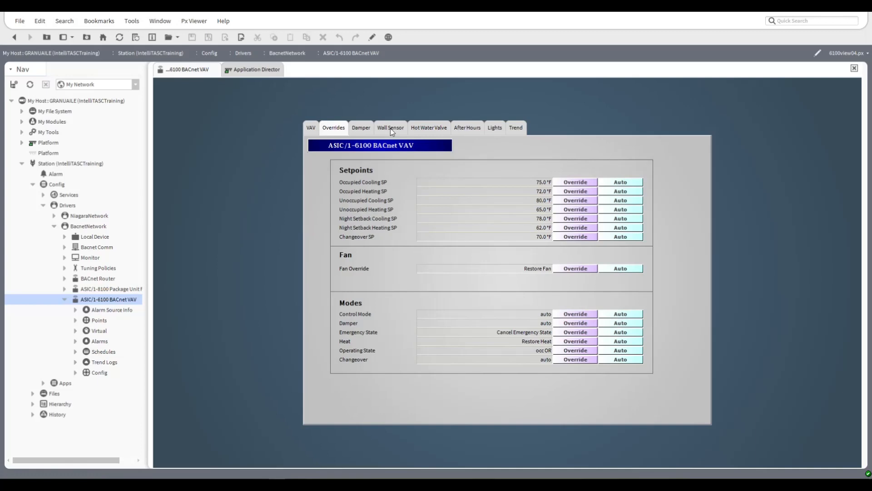
left_click(390, 127)
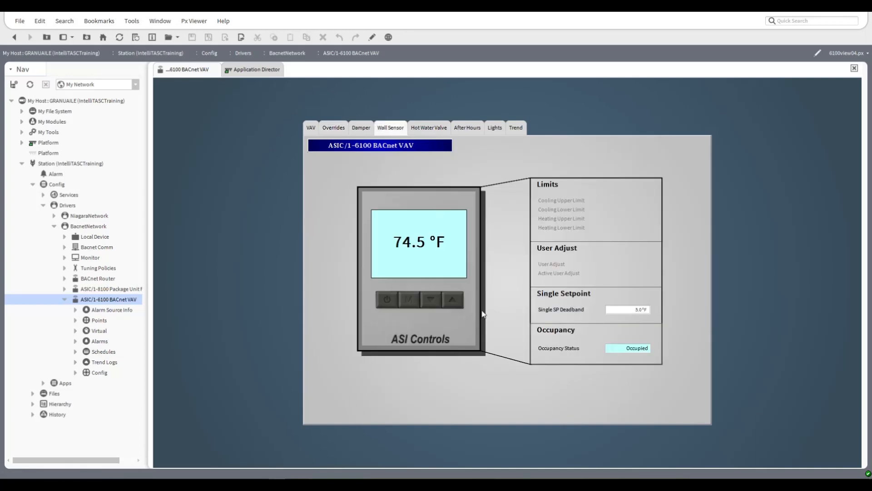
mouse_move(544, 256)
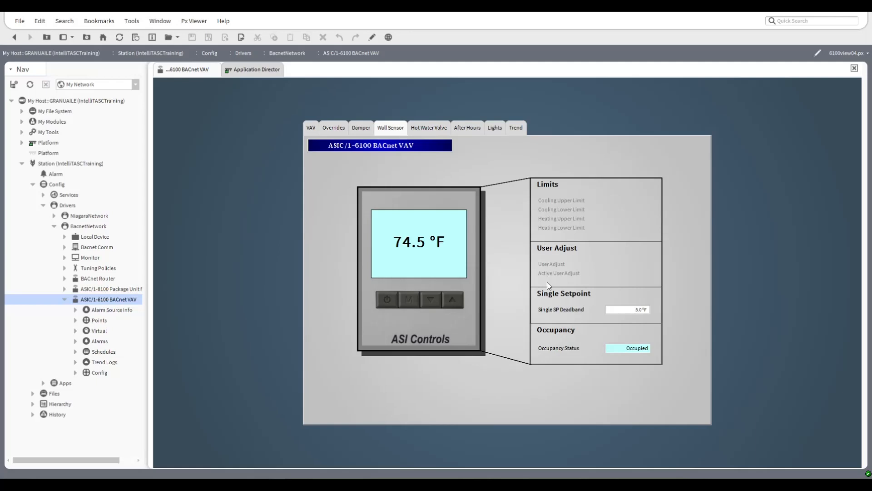
mouse_move(534, 379)
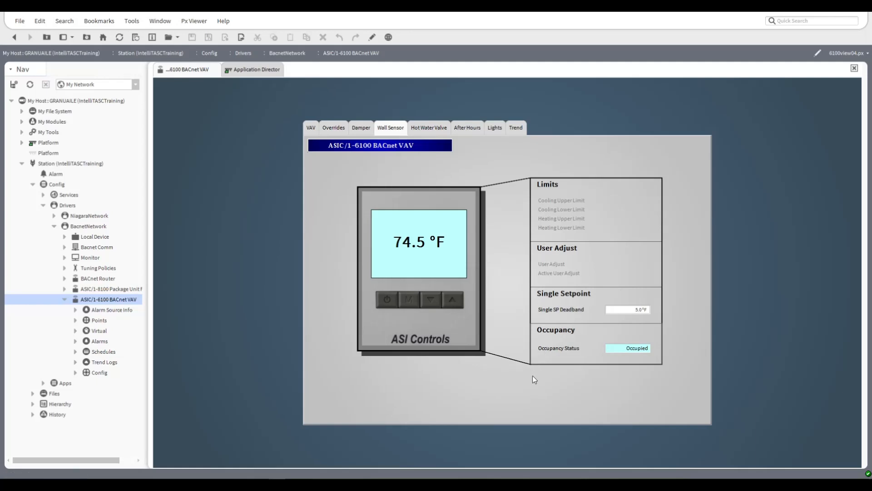
mouse_move(542, 371)
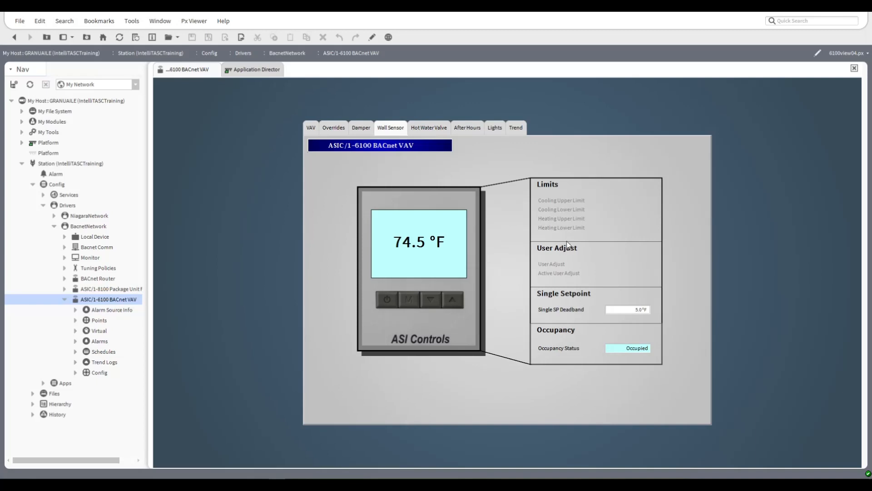
mouse_move(564, 197)
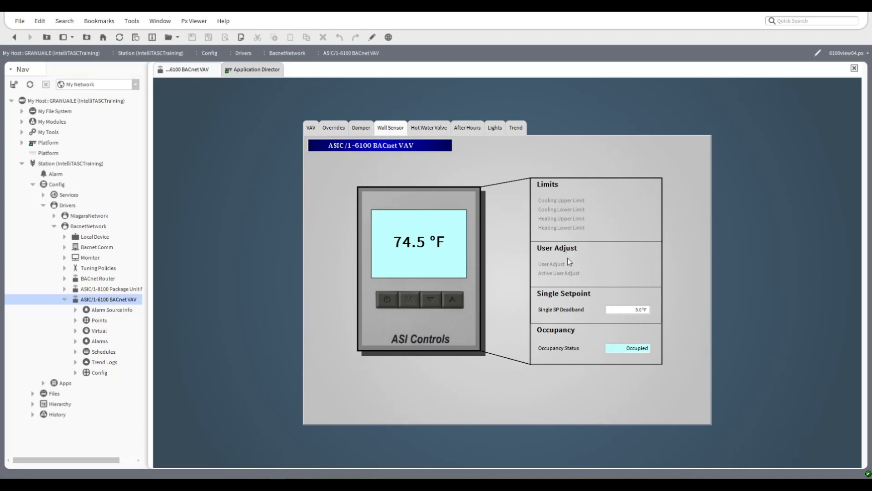
mouse_move(471, 355)
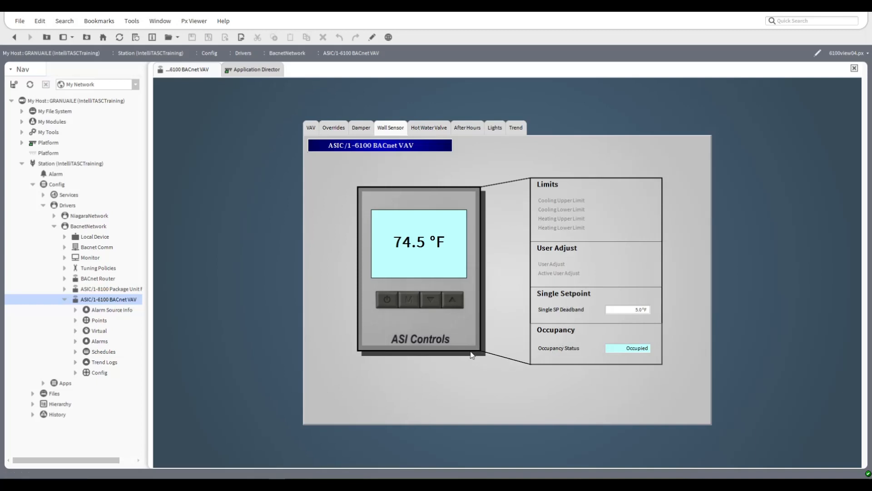
mouse_move(382, 341)
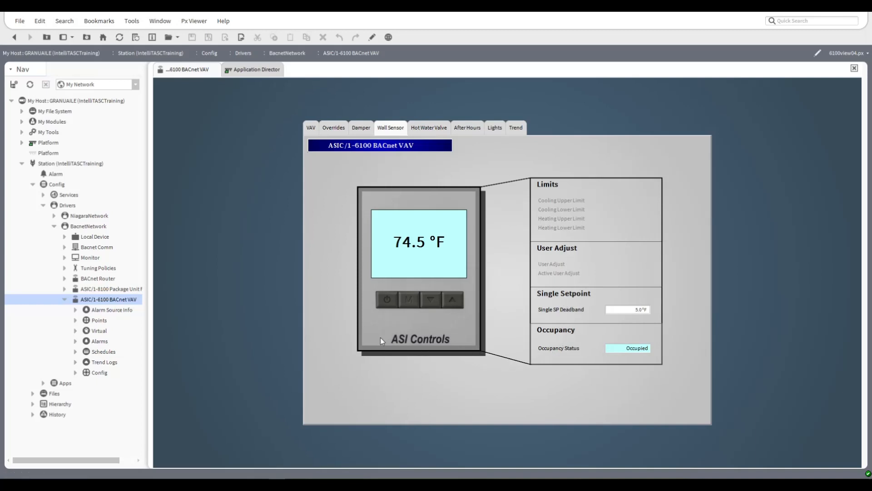
mouse_move(445, 369)
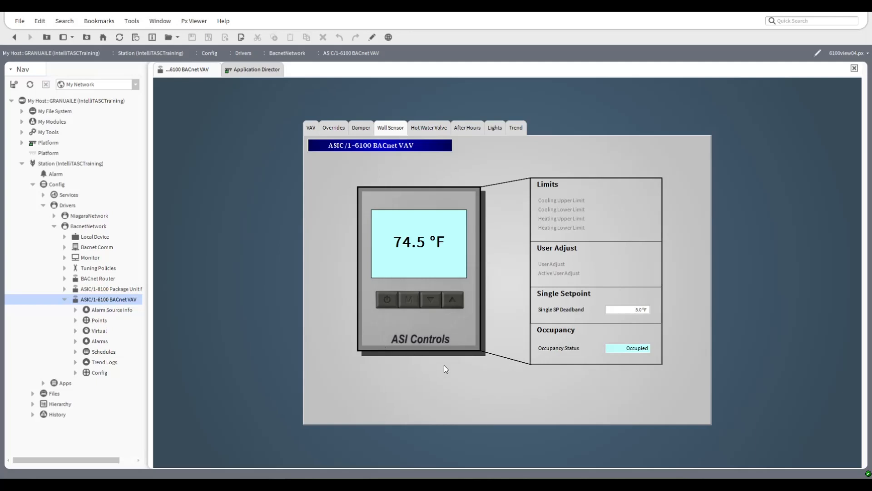
mouse_move(492, 149)
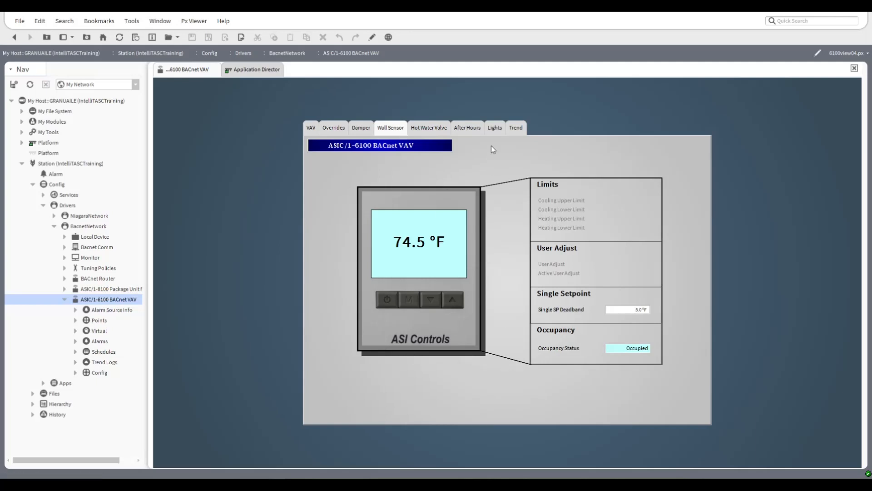
mouse_move(310, 131)
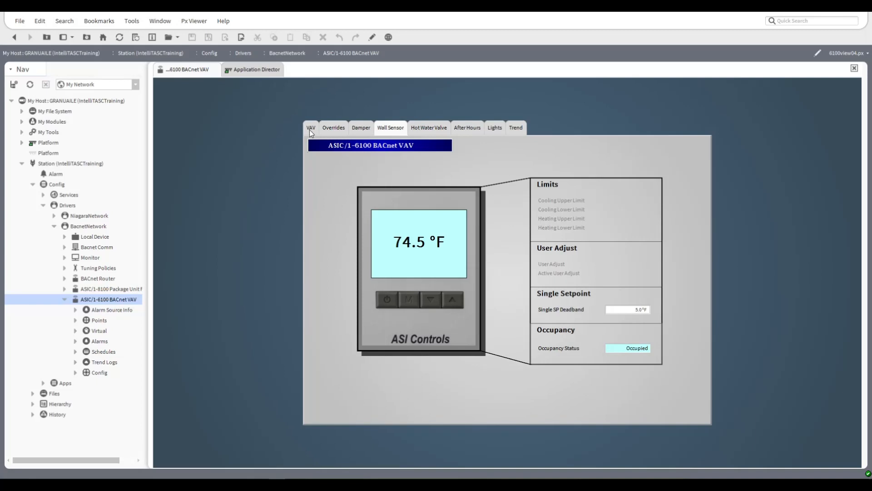
Show the graphic's VAV overview page and bring up the 6100 BACnet VAV device's command menu.
left_click(311, 127)
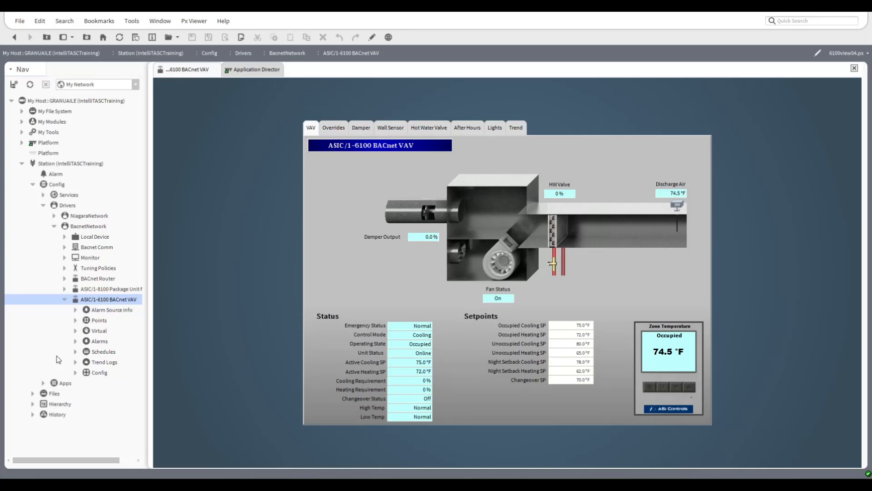
mouse_move(64, 356)
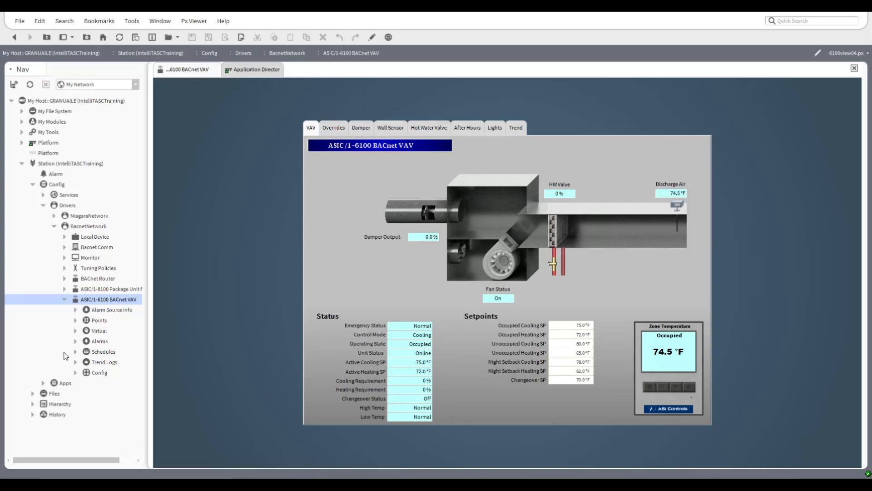
mouse_move(80, 344)
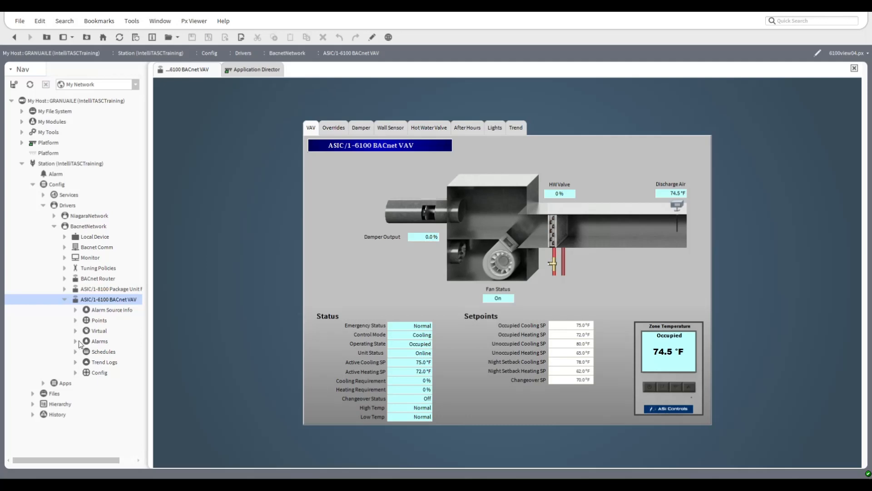
right_click(116, 299)
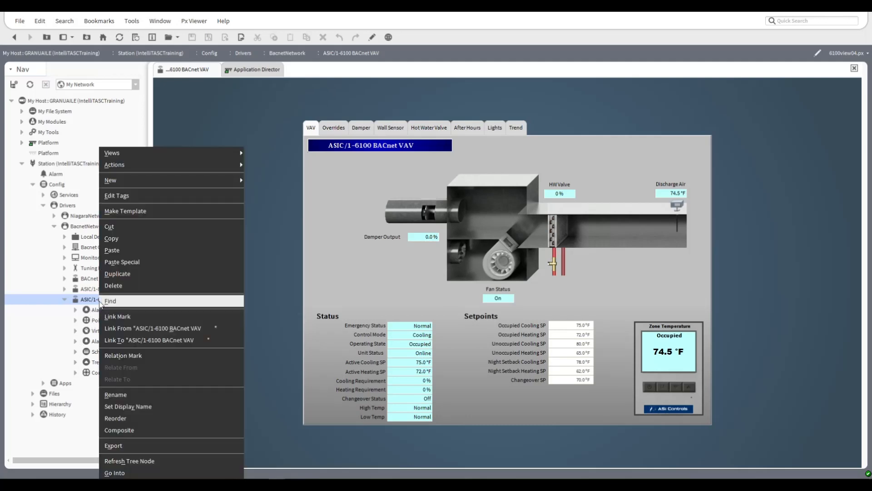
mouse_move(114, 164)
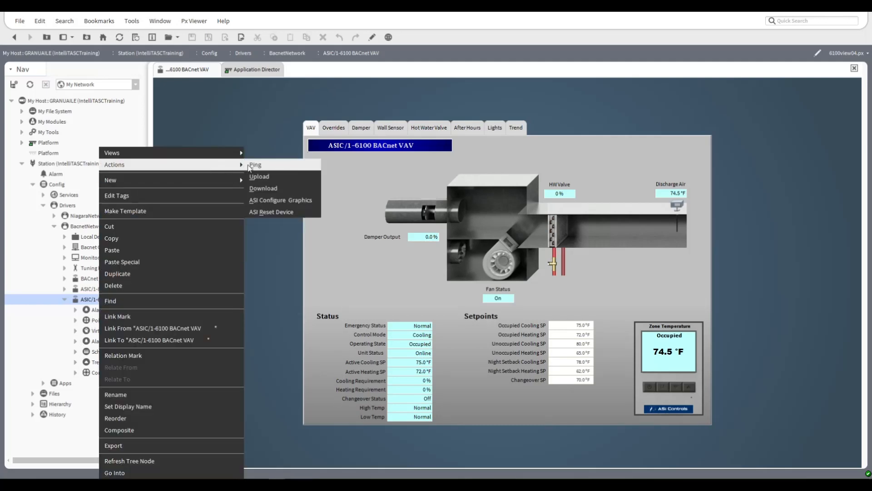
mouse_move(111, 180)
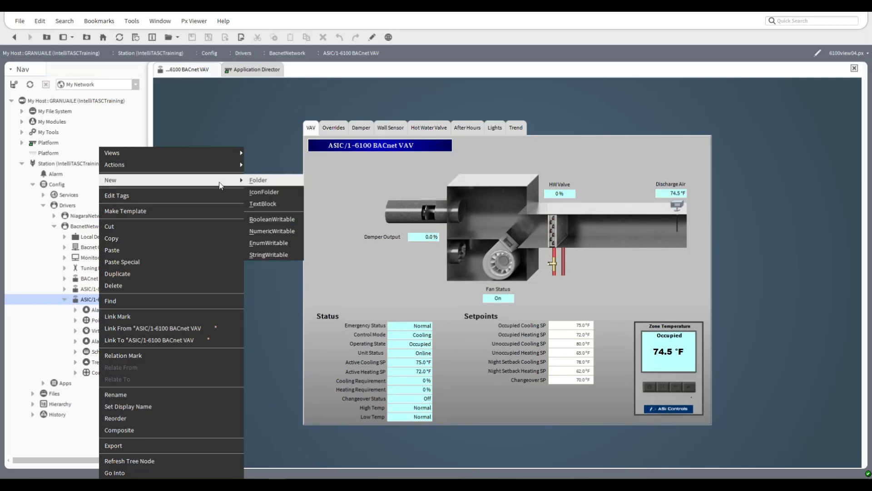
Display the 6100 BACnet VAV device's property sheet showing ok status and Enabled true.
left_click(115, 164)
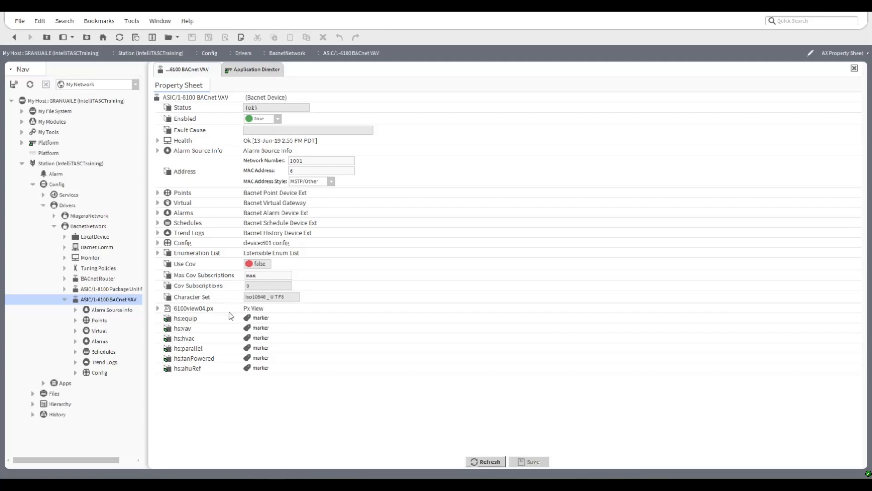
mouse_move(188, 378)
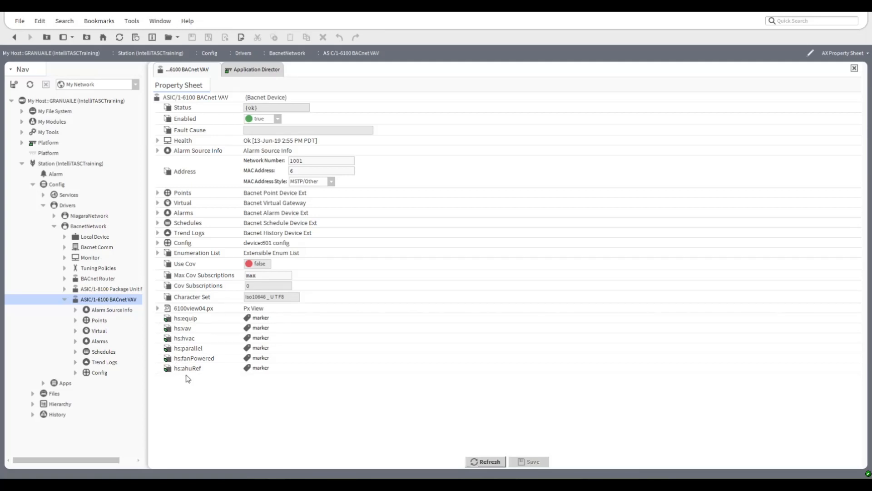
mouse_move(82, 366)
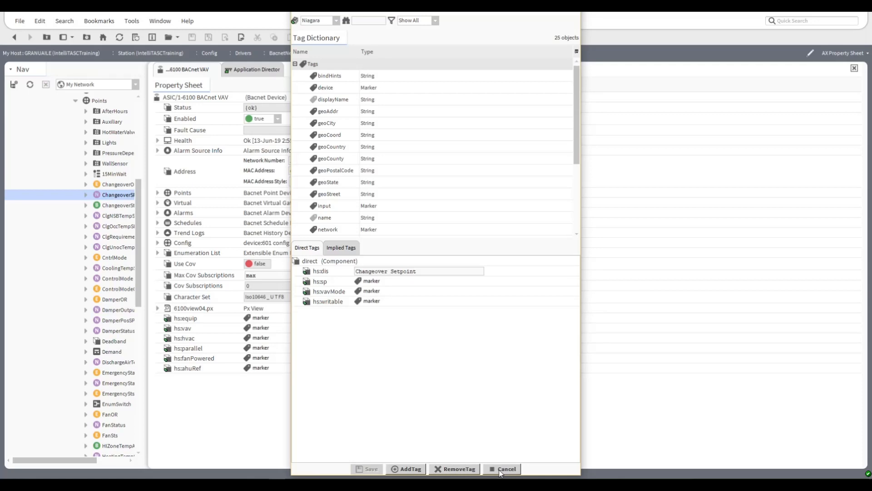
Cancel the Changeover Setpoint tag editor and browse the VAV's points, collapsing ZoneTemperature.
left_click(505, 468)
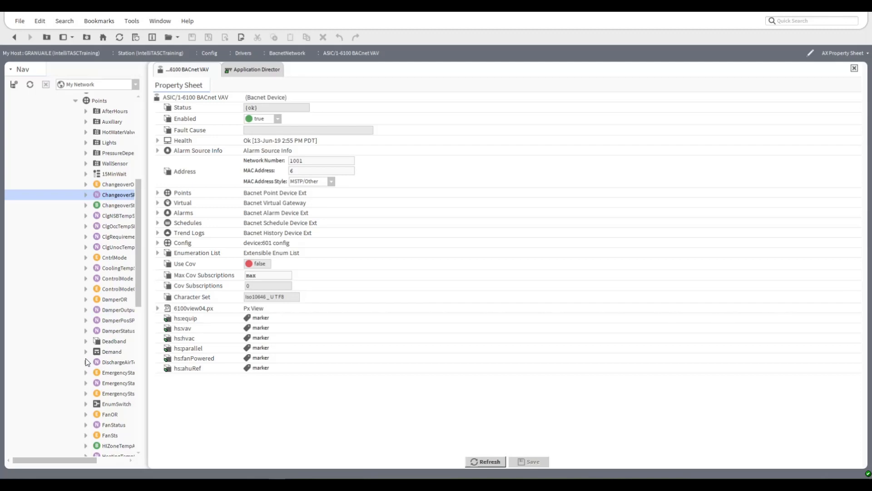
mouse_move(71, 314)
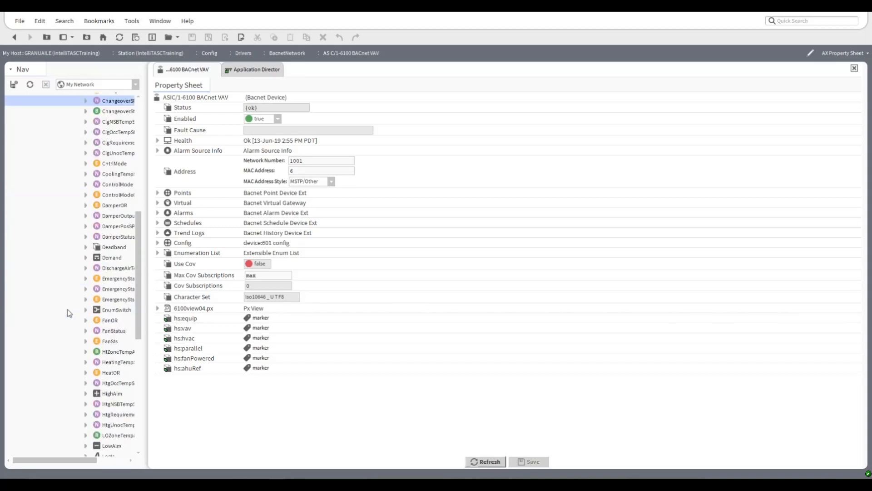
mouse_move(63, 319)
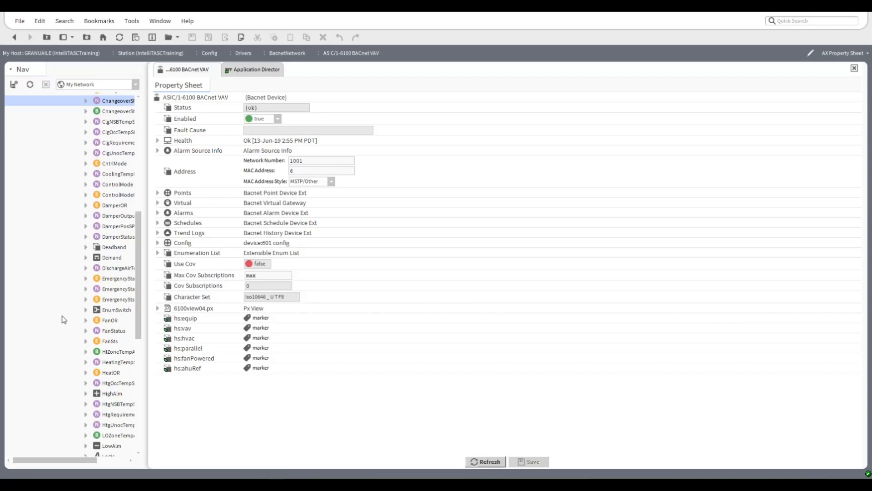
scroll("down", 3)
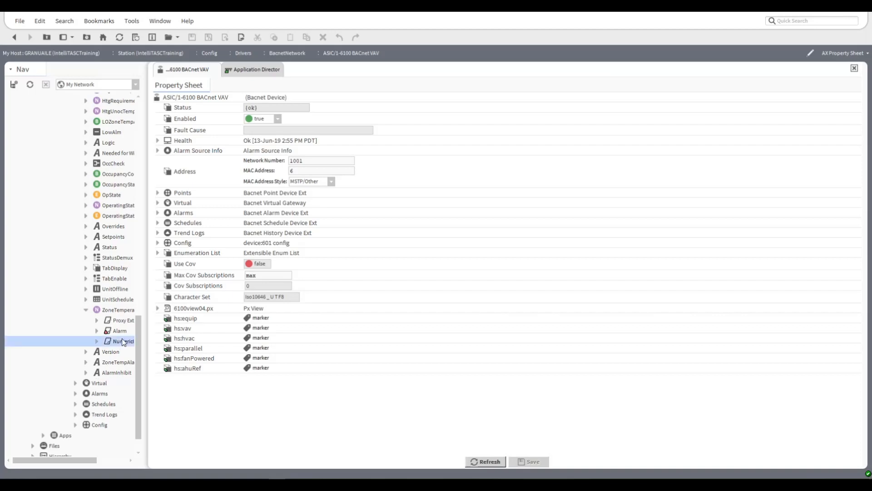
mouse_move(116, 342)
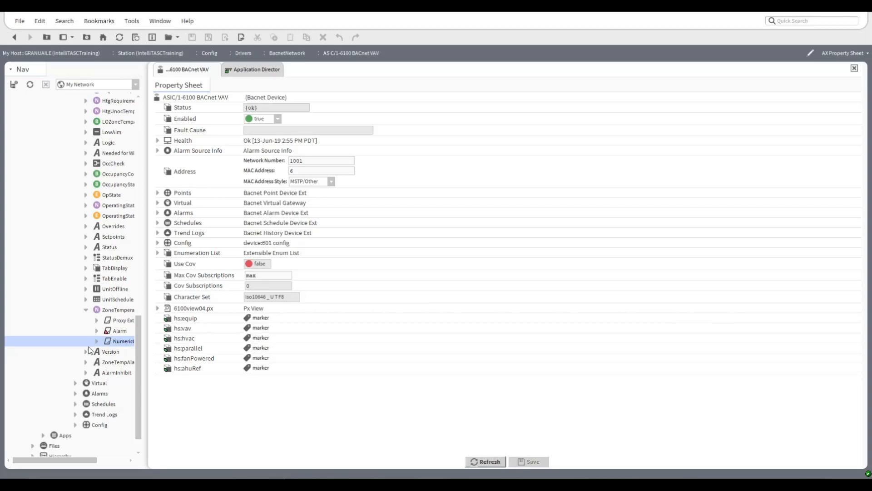
left_click(843, 53)
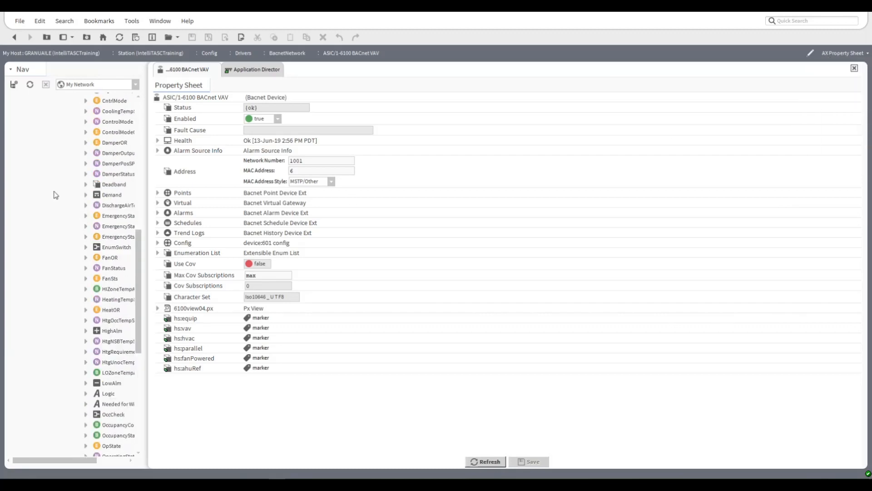
View the VAV Points wire sheet with its alarm limit, occupancy and damper logic blocks.
right_click(100, 227)
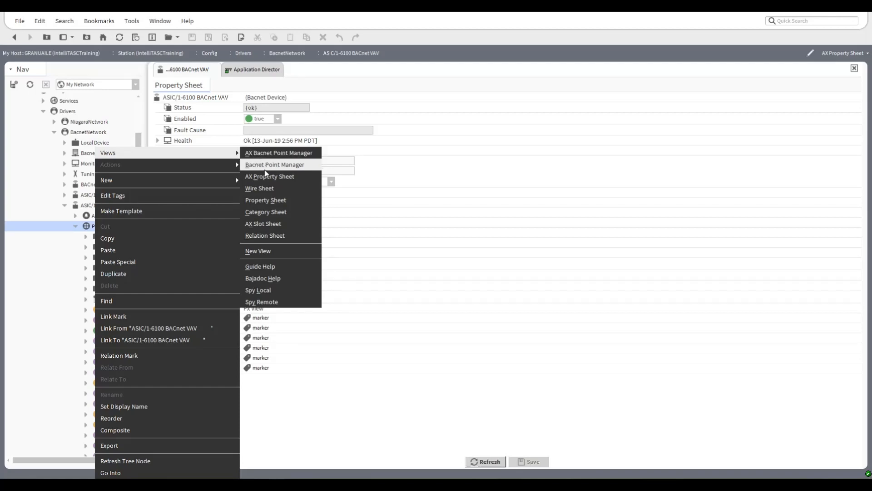
left_click(259, 188)
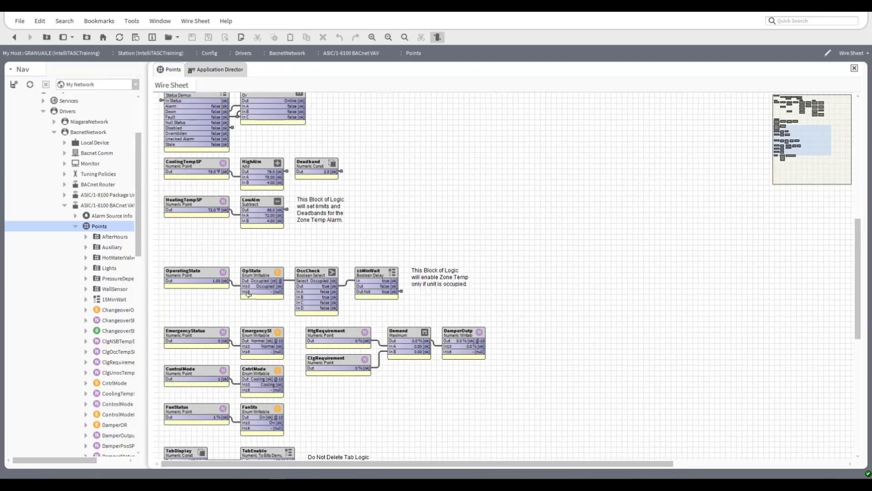
scroll("down", 3)
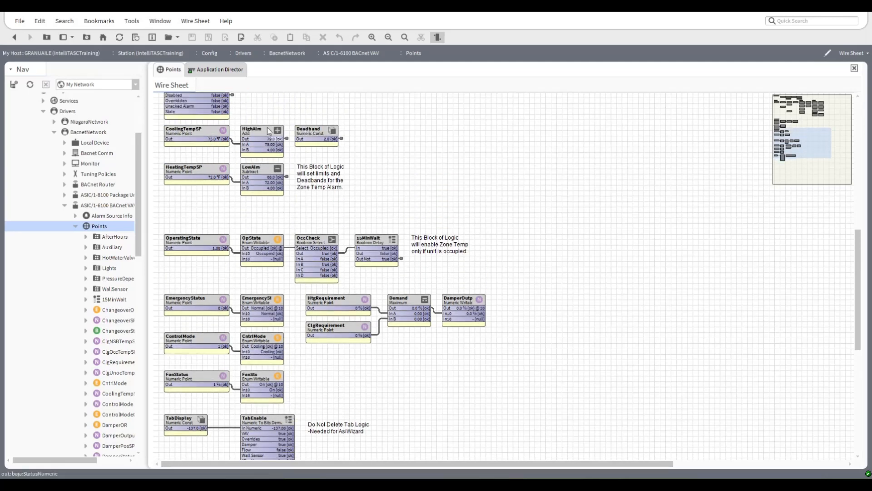
mouse_move(450, 408)
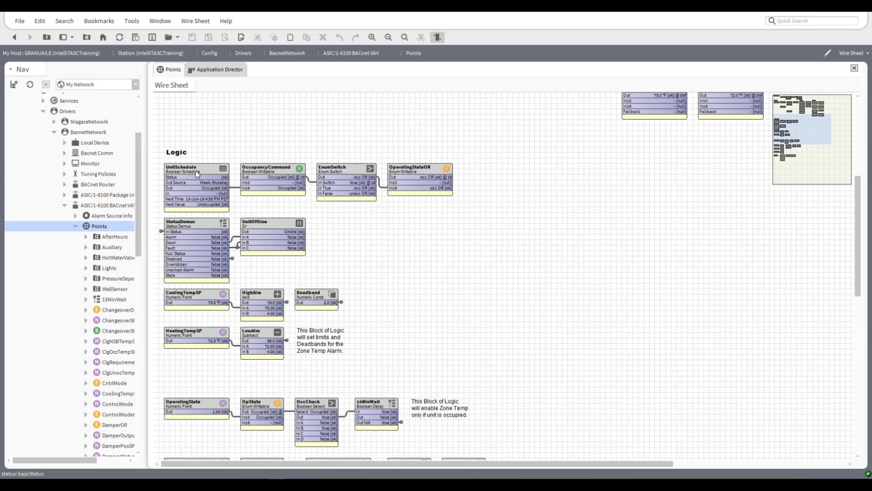
mouse_move(265, 200)
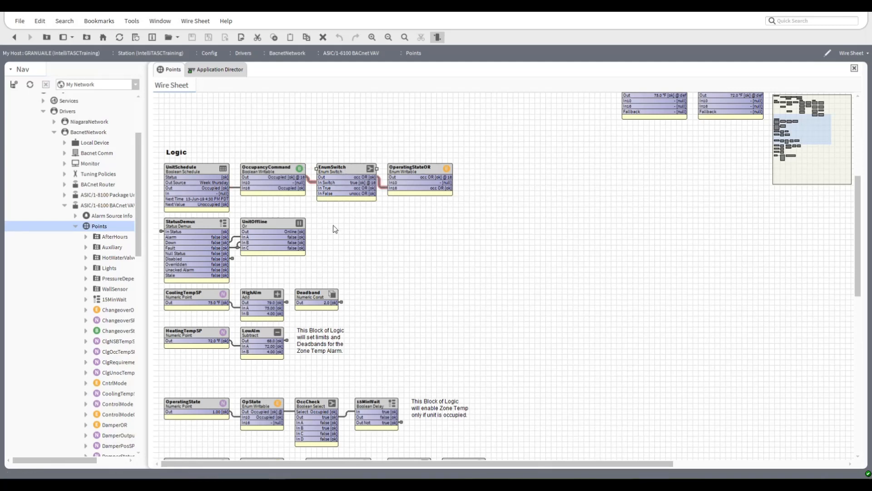
mouse_move(327, 238)
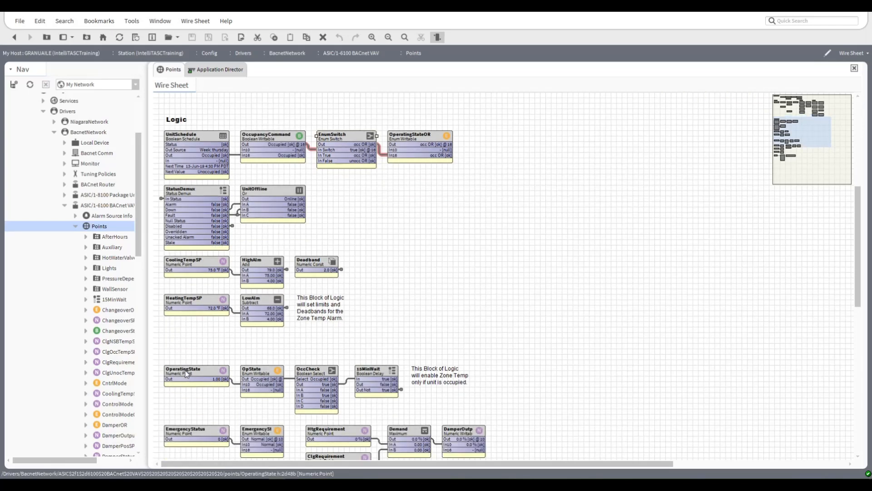
mouse_move(206, 336)
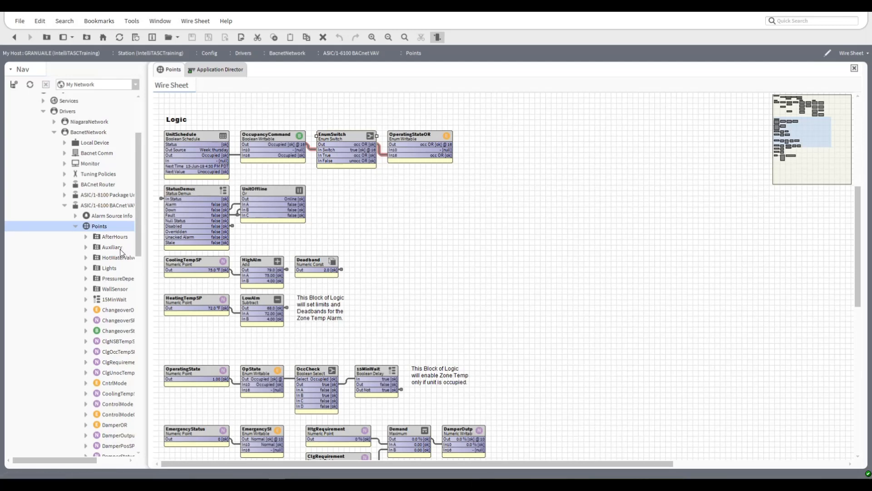
mouse_move(120, 251)
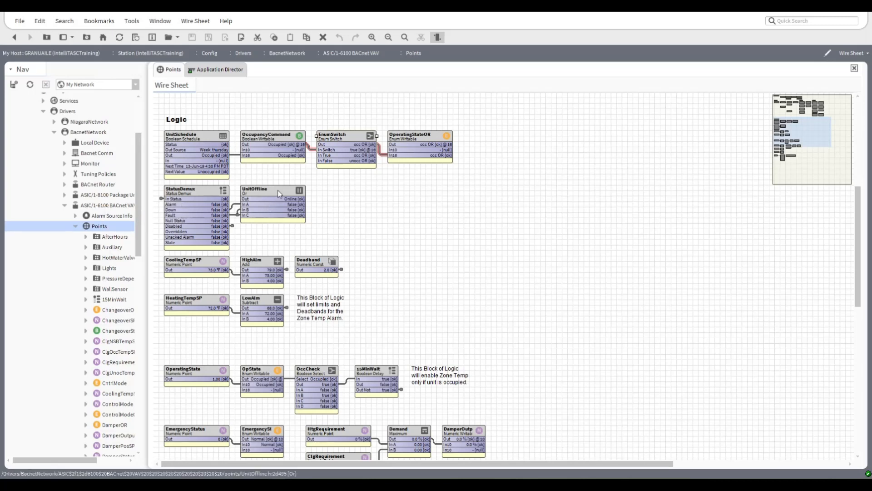
mouse_move(143, 265)
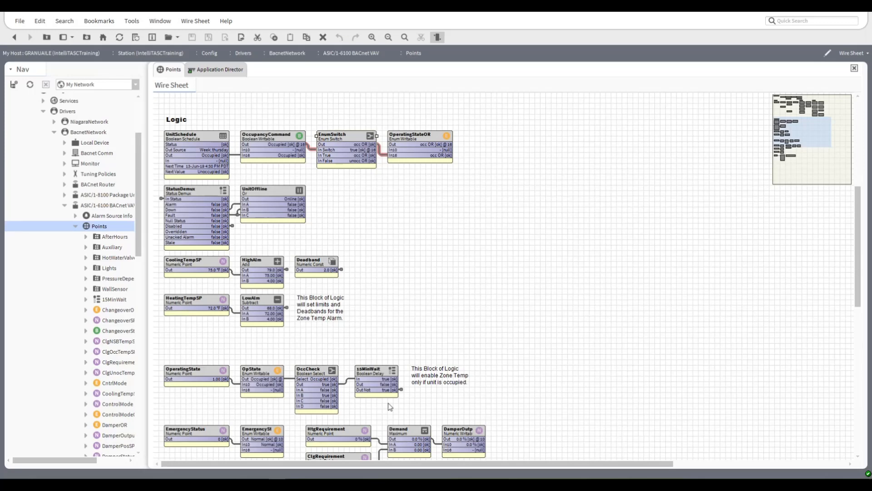
mouse_move(158, 422)
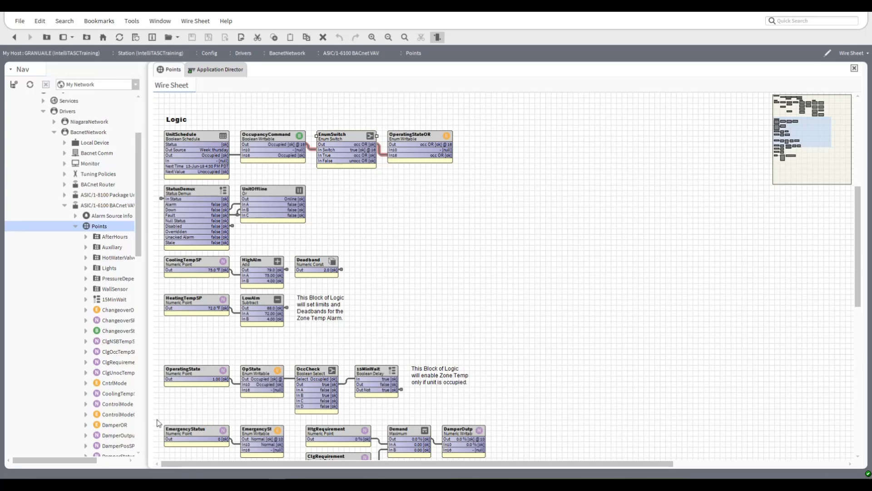
scroll("down", 3)
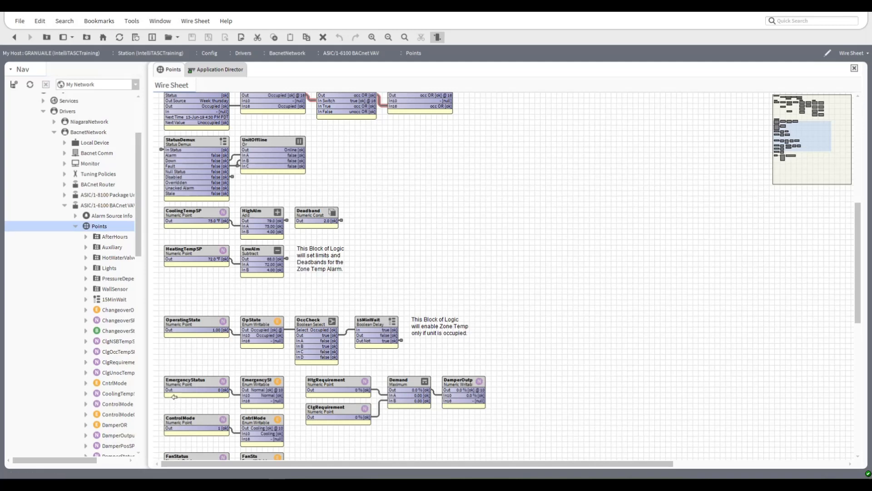
scroll("down", 3)
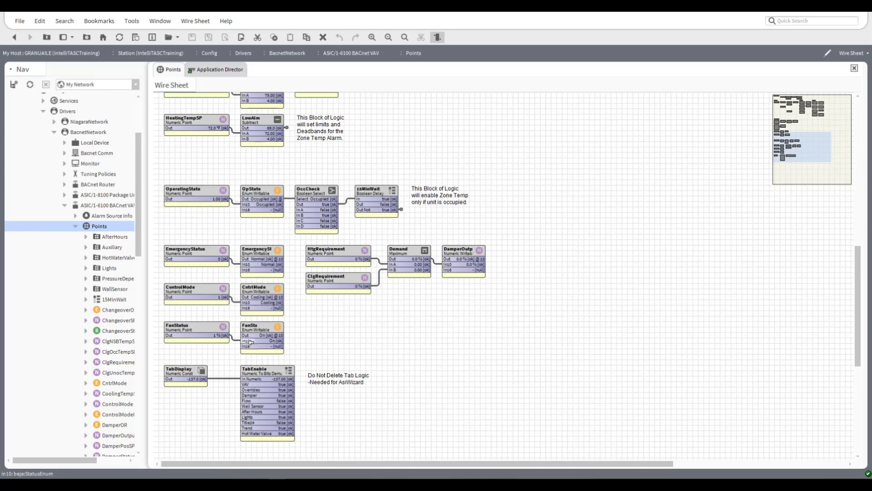
mouse_move(276, 173)
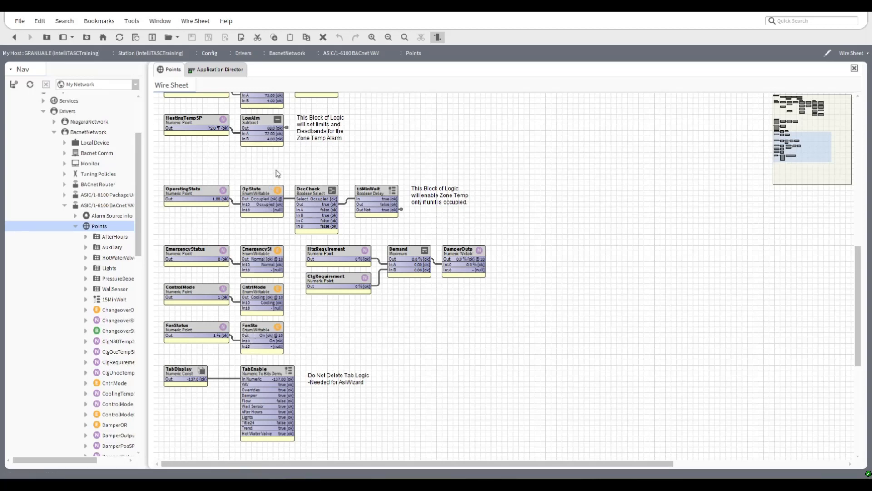
mouse_move(368, 346)
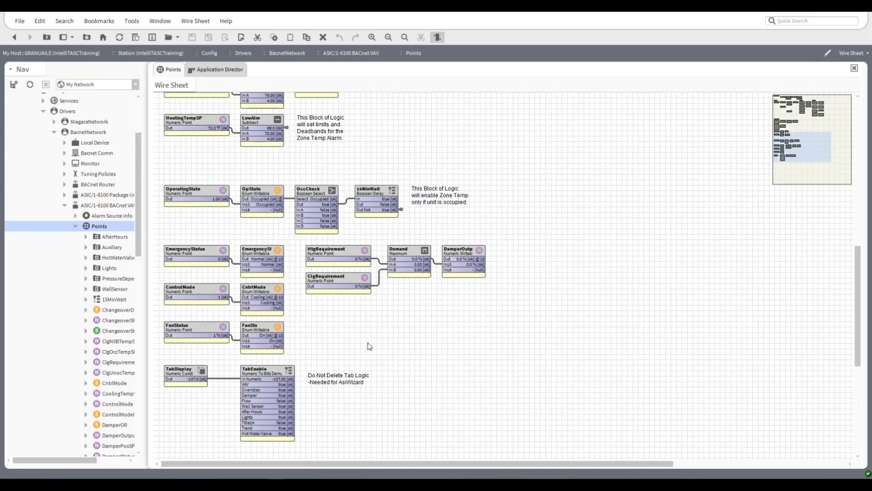
mouse_move(348, 395)
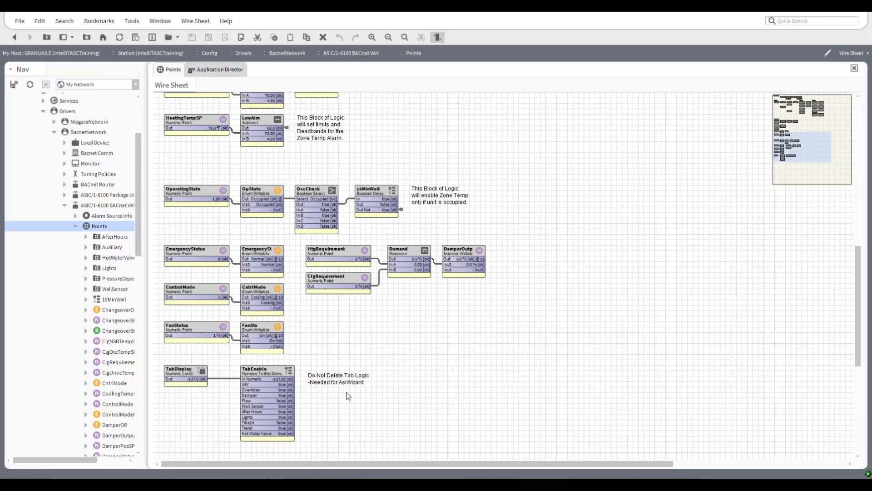
scroll("down", 3)
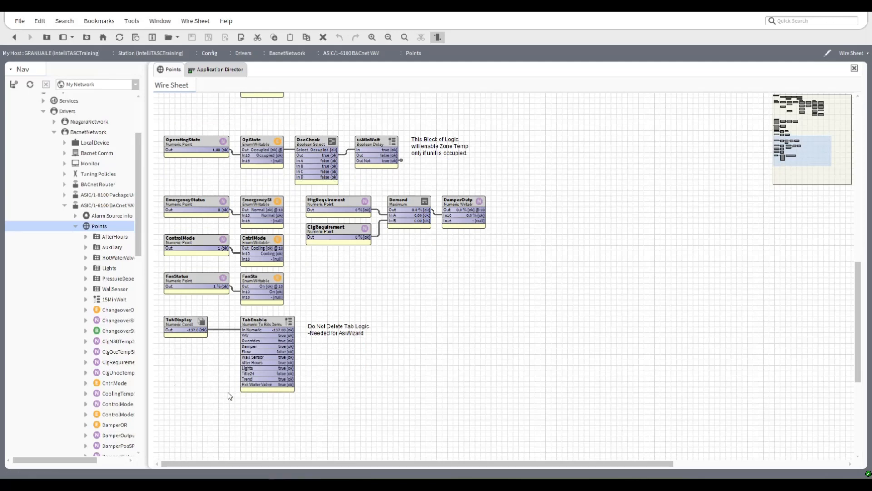
mouse_move(377, 401)
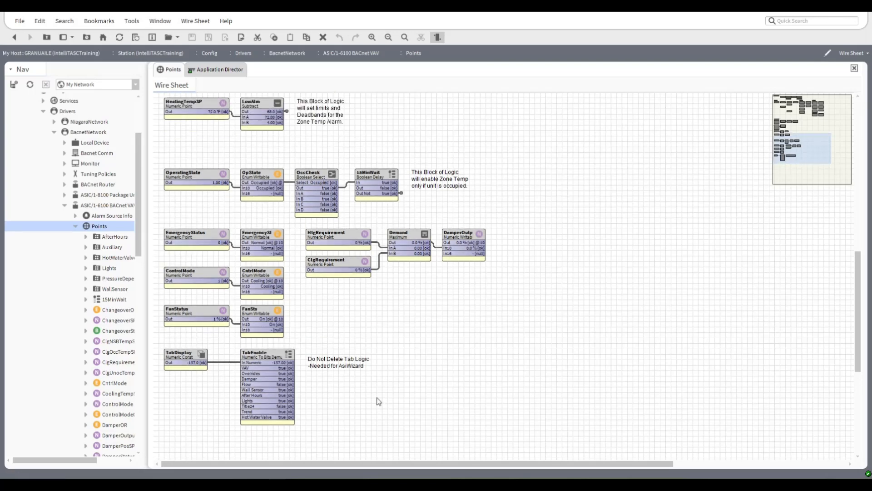
scroll("down", 3)
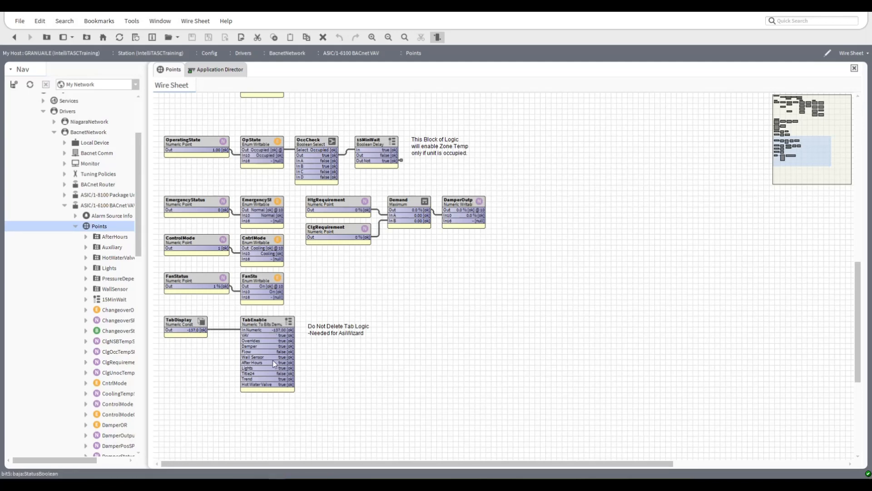
scroll("down", 3)
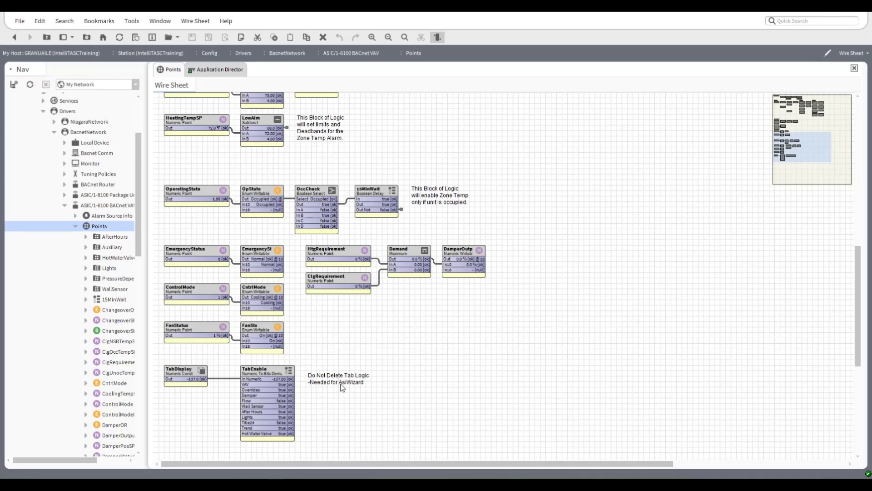
mouse_move(343, 387)
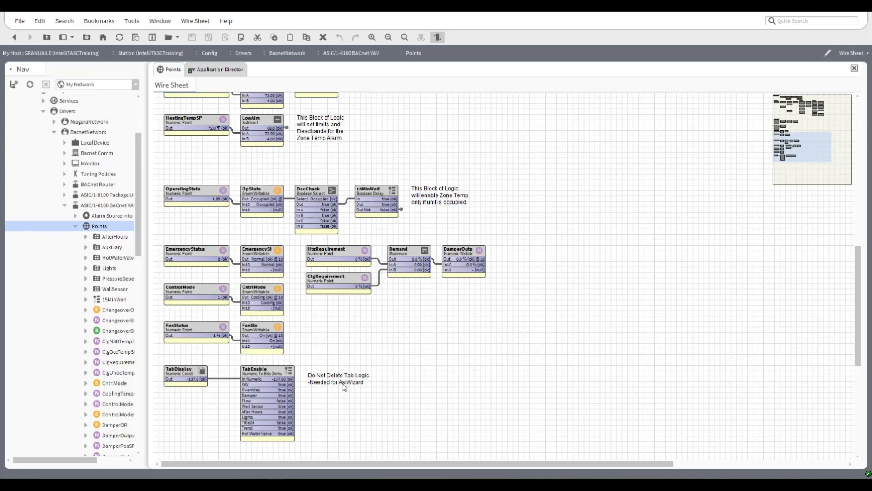
mouse_move(103, 204)
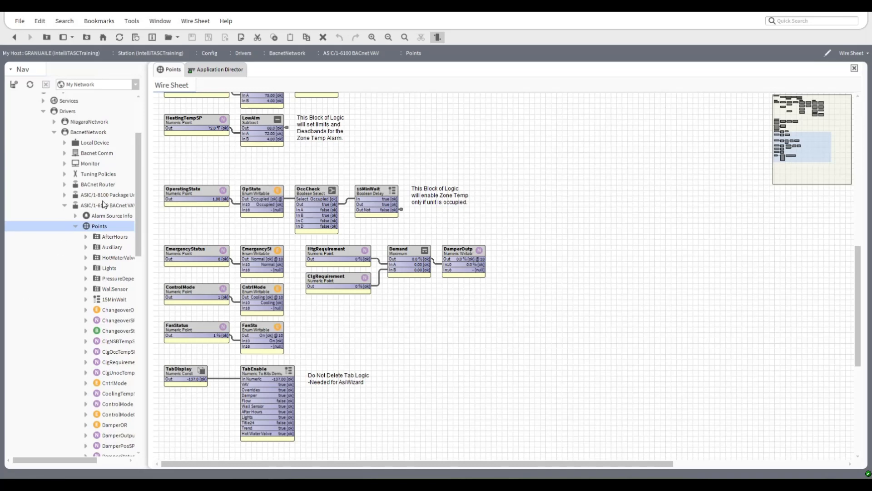
left_click(107, 205)
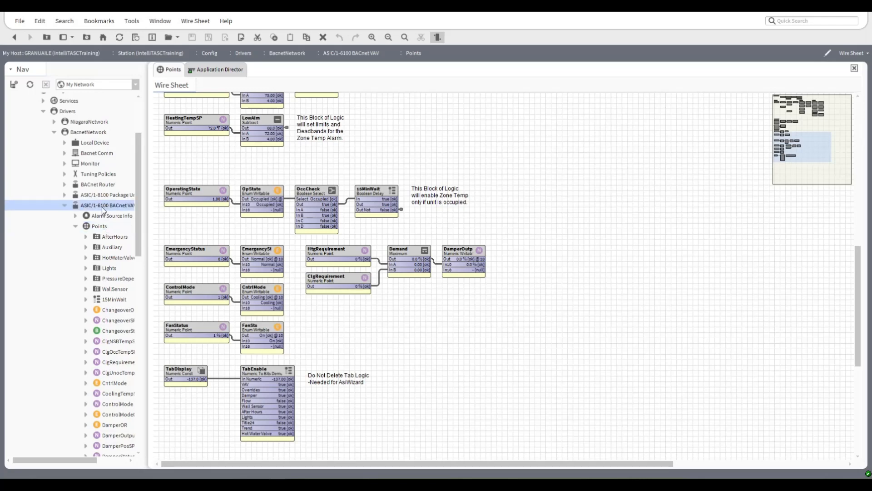
Bring up the device command menu listing Ping, Upload, Download and ASI actions.
right_click(108, 205)
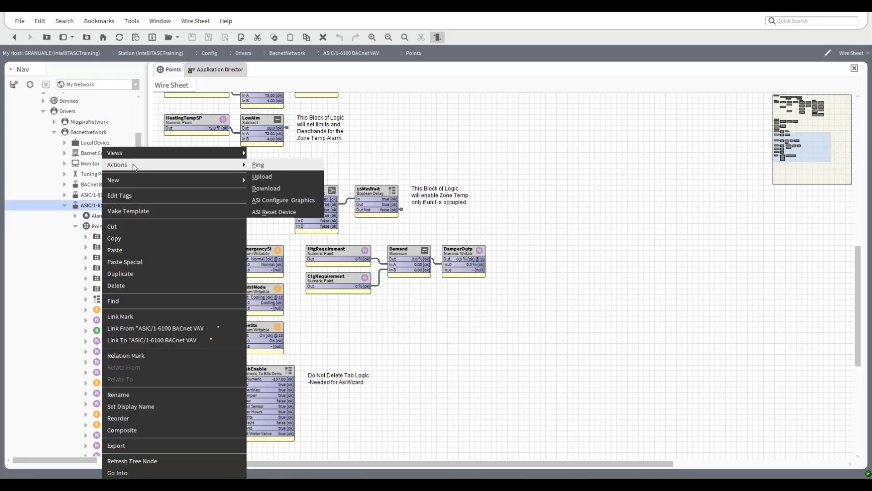
mouse_move(273, 212)
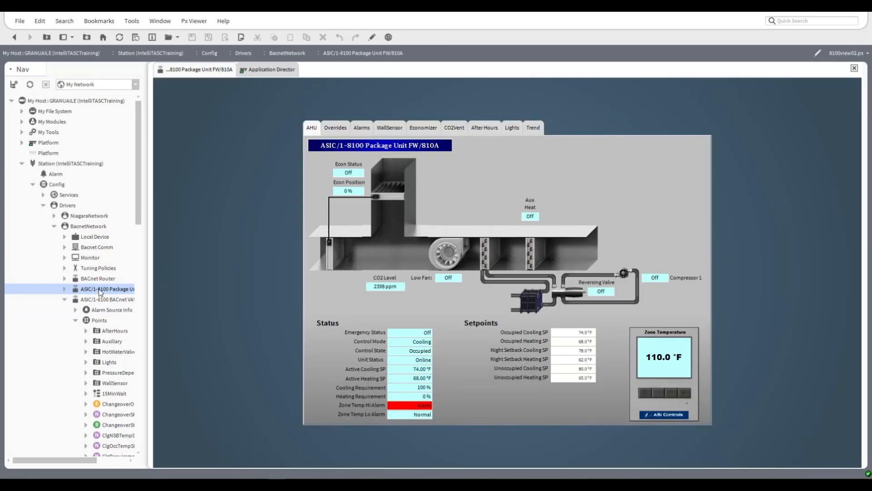
mouse_move(403, 223)
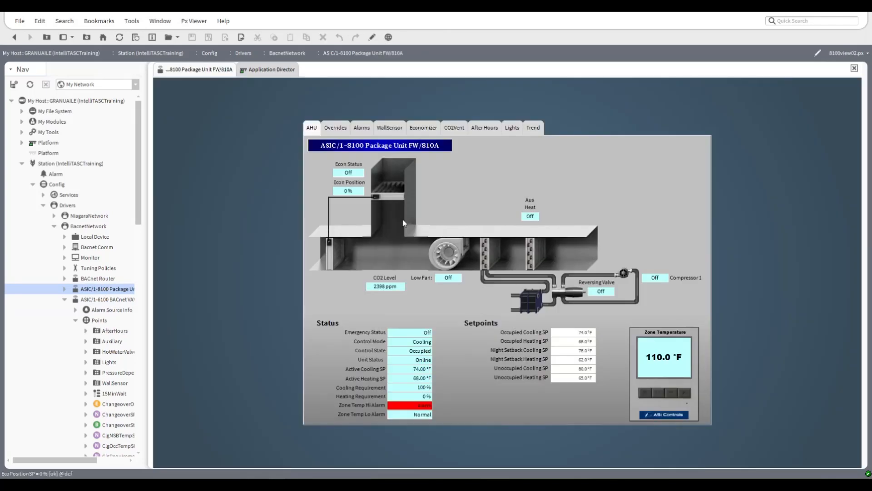
mouse_move(413, 356)
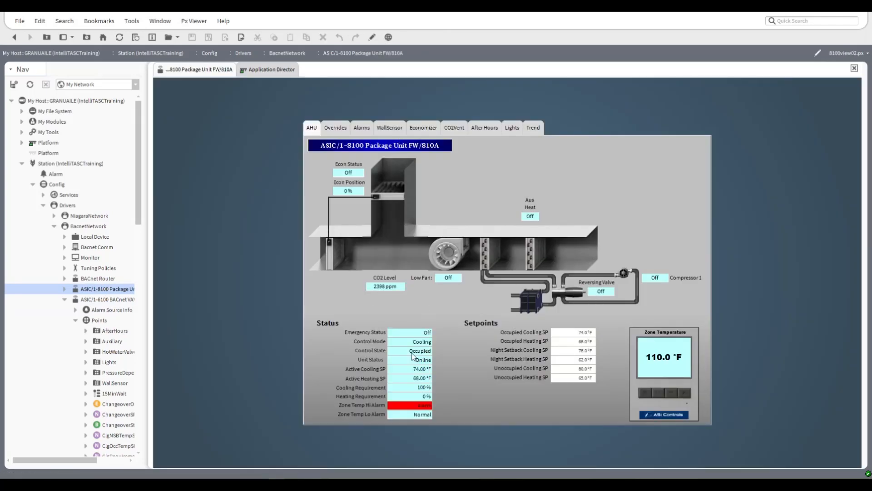
Browse the package unit graphic's Overrides, CO2Vent and Trend pages, then show its Points list.
left_click(335, 127)
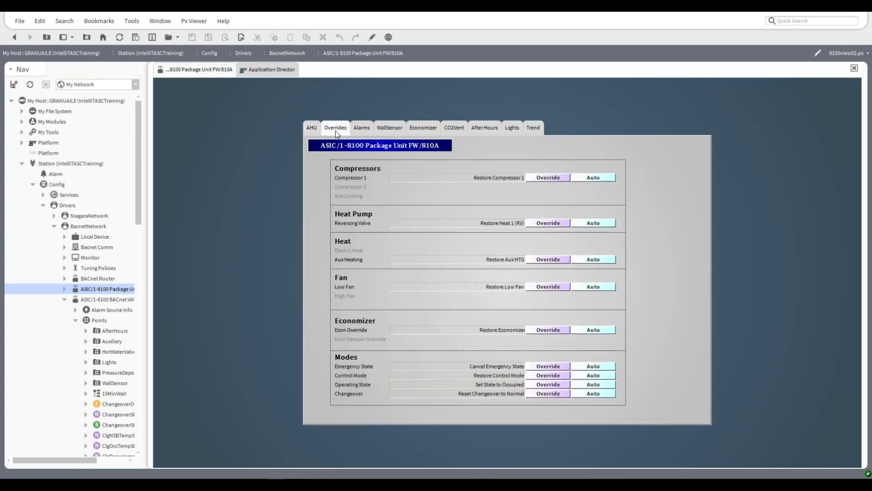
left_click(454, 127)
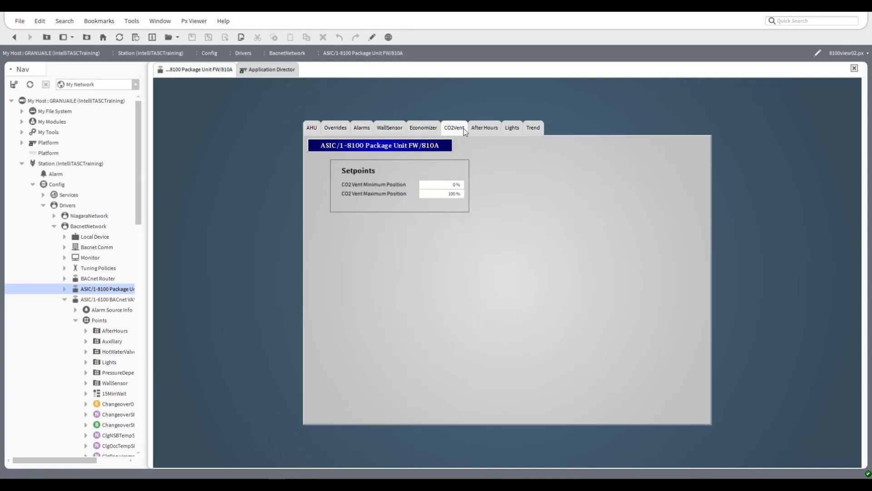
left_click(532, 127)
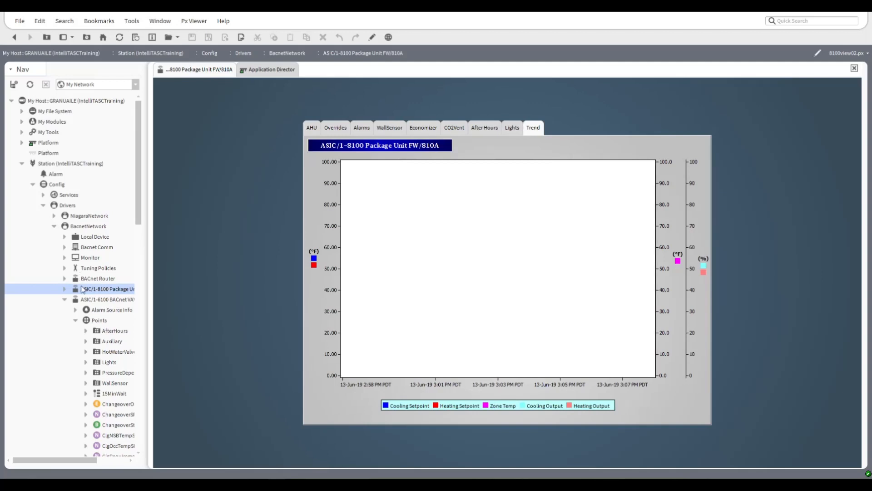
left_click(64, 289)
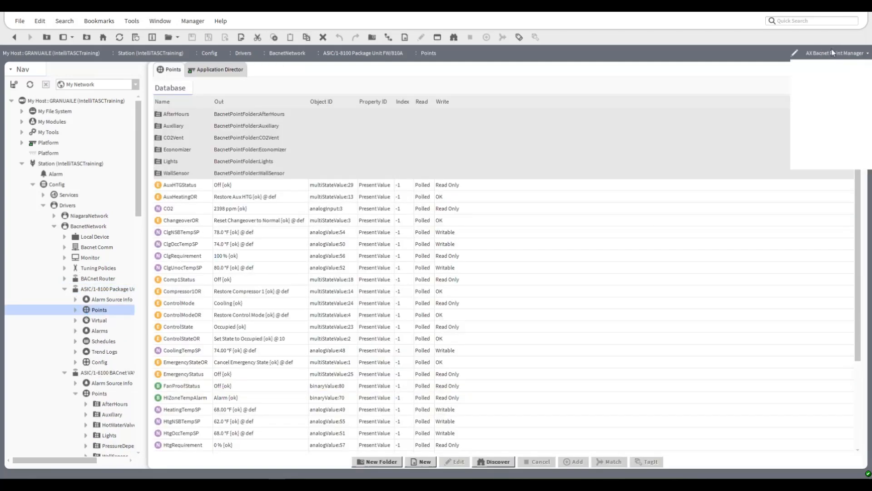
Switch the 8100 package unit's Points to the Wire Sheet view with Overrides, Alarms and Logic blocks.
left_click(833, 53)
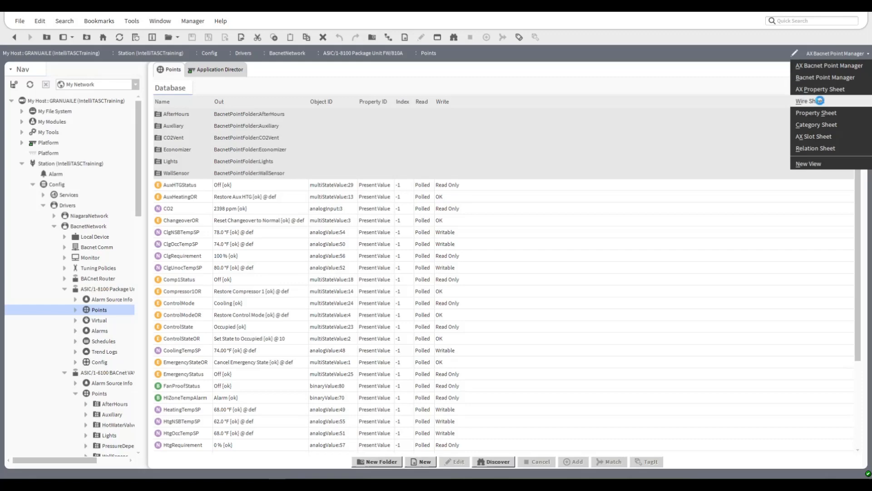
left_click(807, 100)
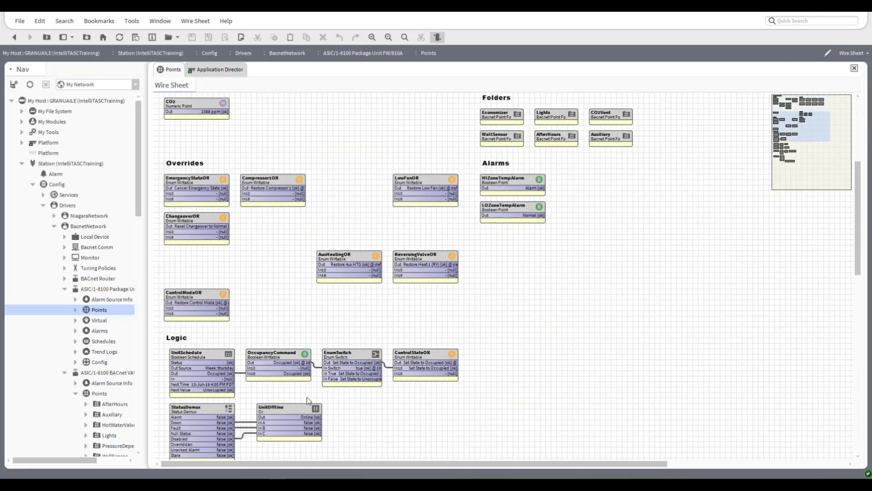